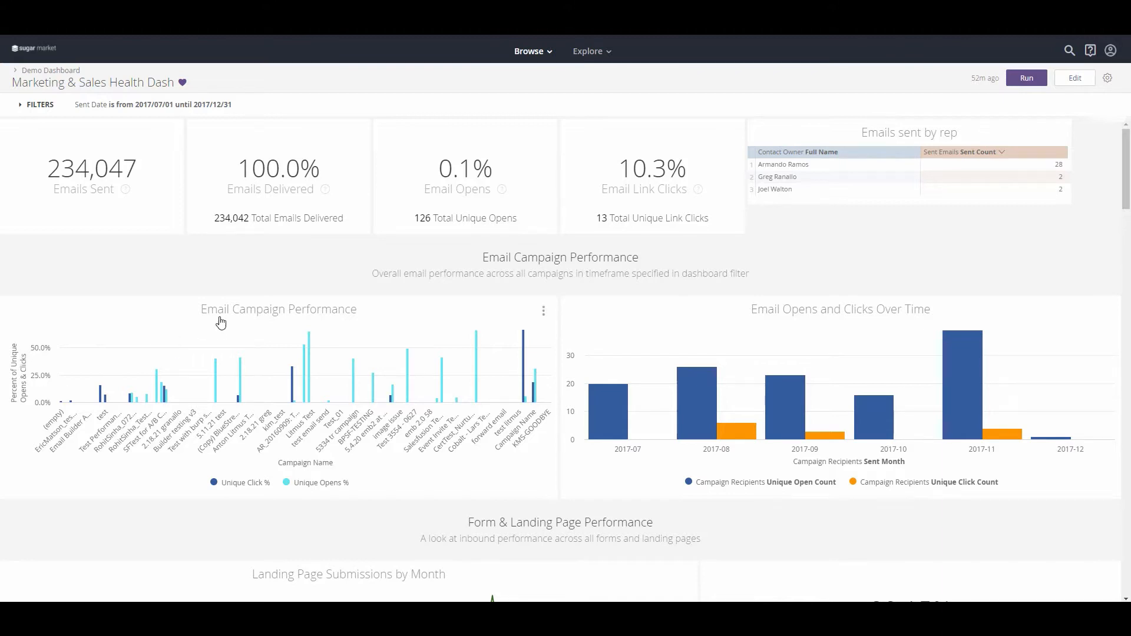
{"action": "mouse_move", "coordinate": [333, 94]}
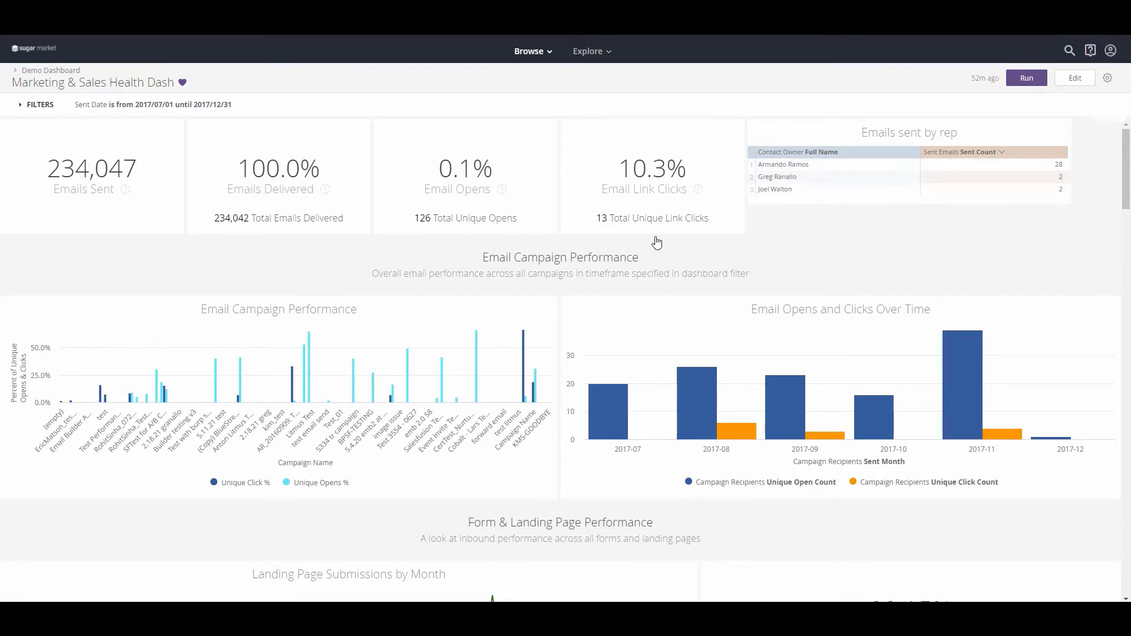
{"action": "mouse_move", "coordinate": [618, 402]}
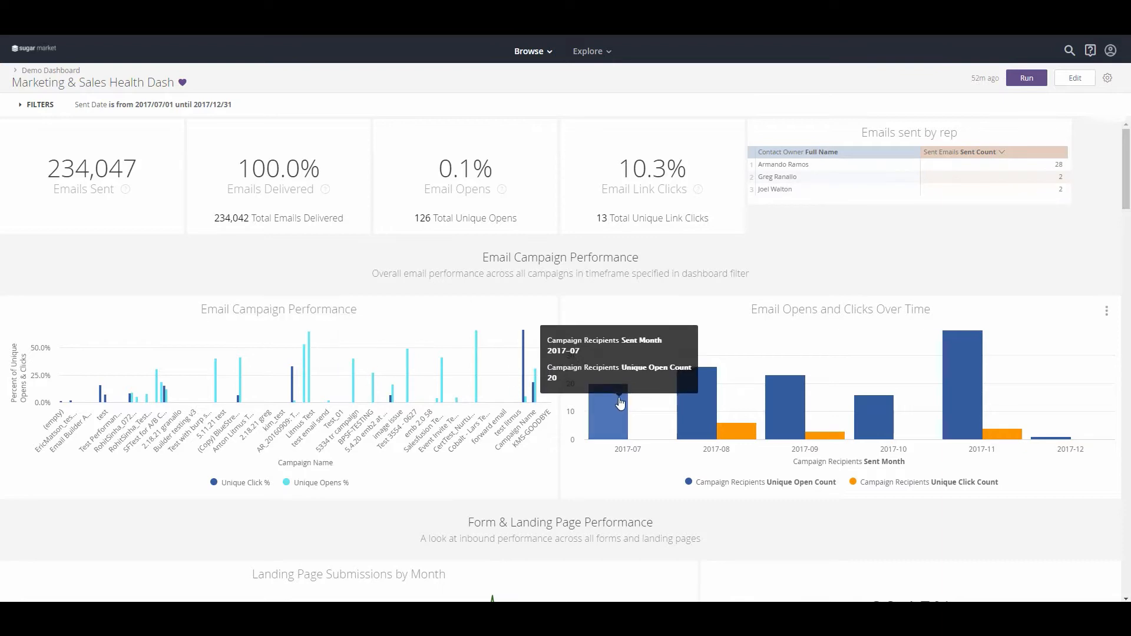
{"action": "mouse_move", "coordinate": [914, 514]}
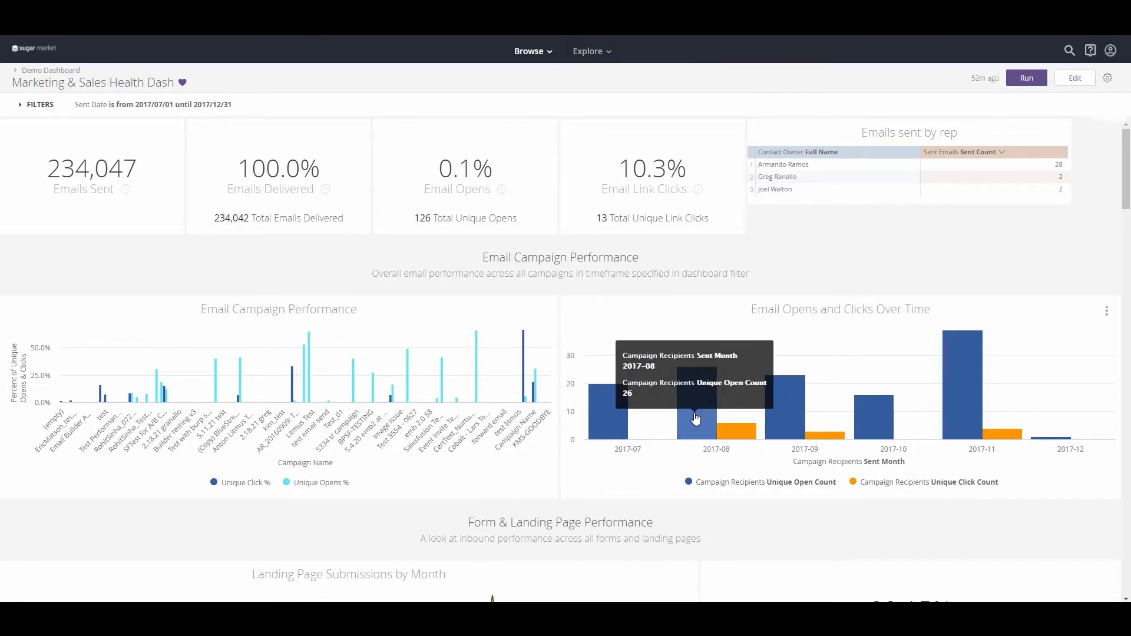
{"action": "mouse_move", "coordinate": [767, 421]}
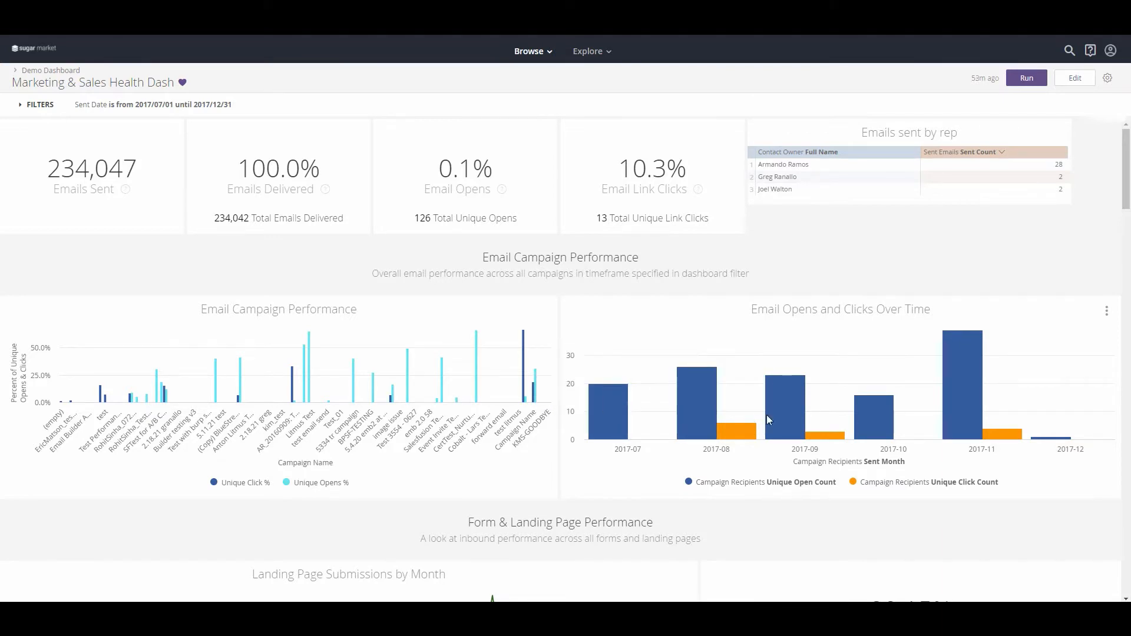
{"action": "mouse_move", "coordinate": [833, 439]}
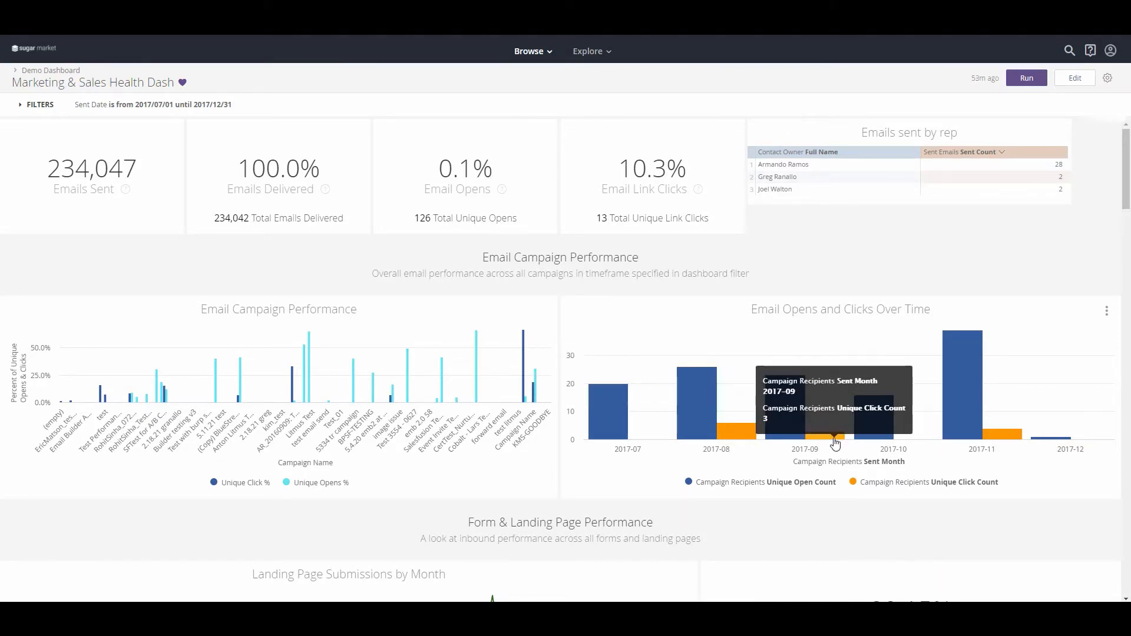
Scroll the dashboard down past Landing Page Submissions by Month to the Database Overview section
{"action": "scroll", "scroll_direction": "down", "scroll_amount": 3}
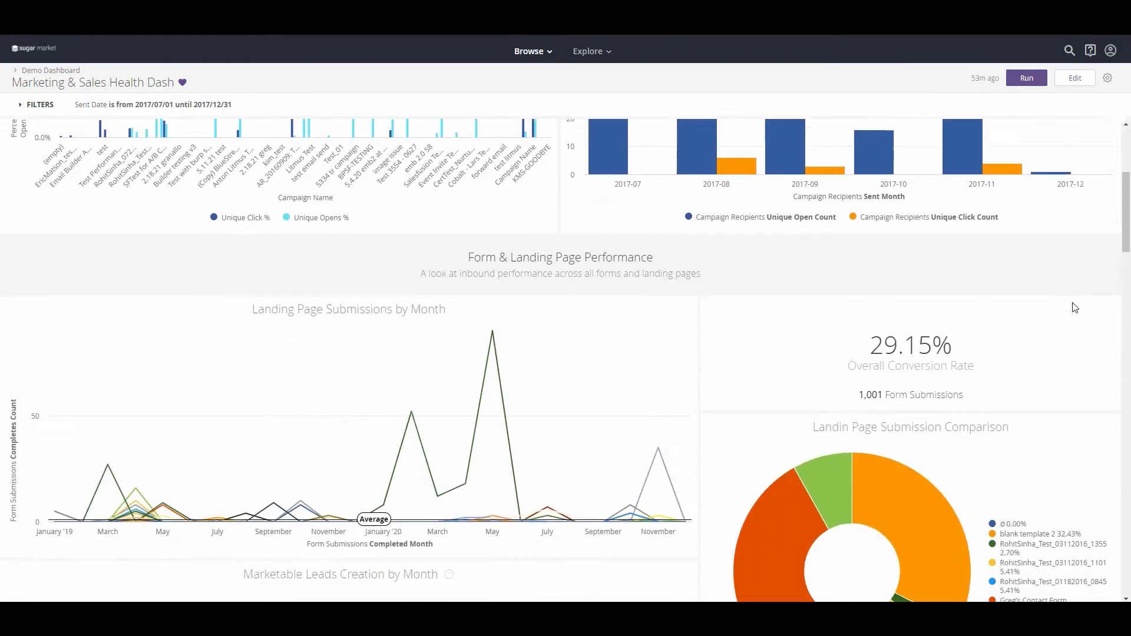
{"action": "scroll", "scroll_direction": "down", "scroll_amount": 3}
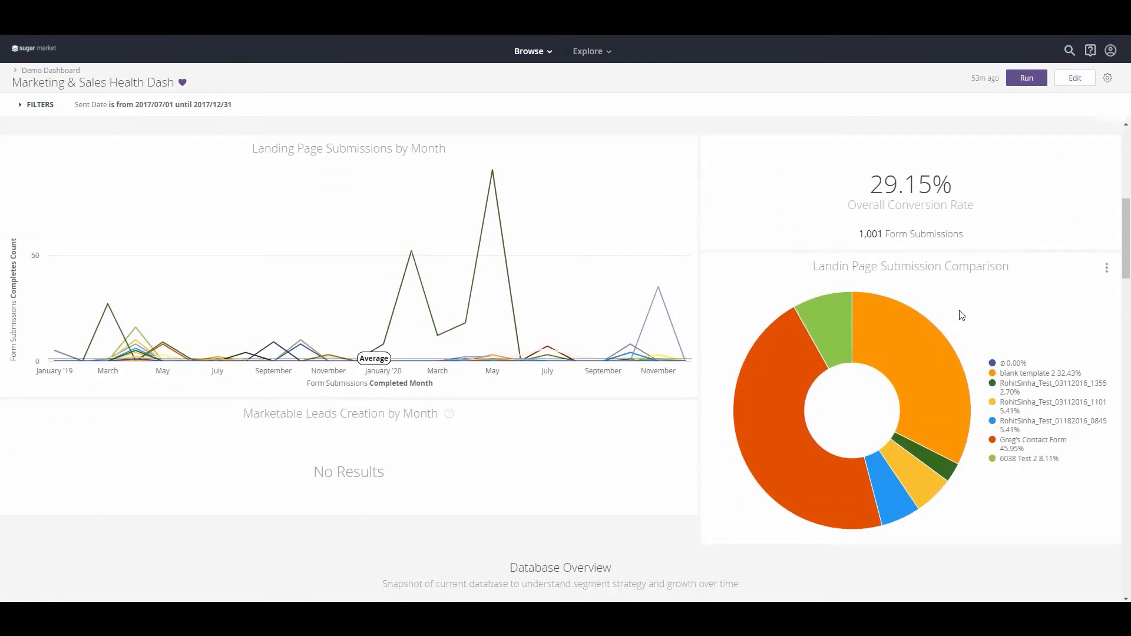
{"action": "mouse_move", "coordinate": [830, 333]}
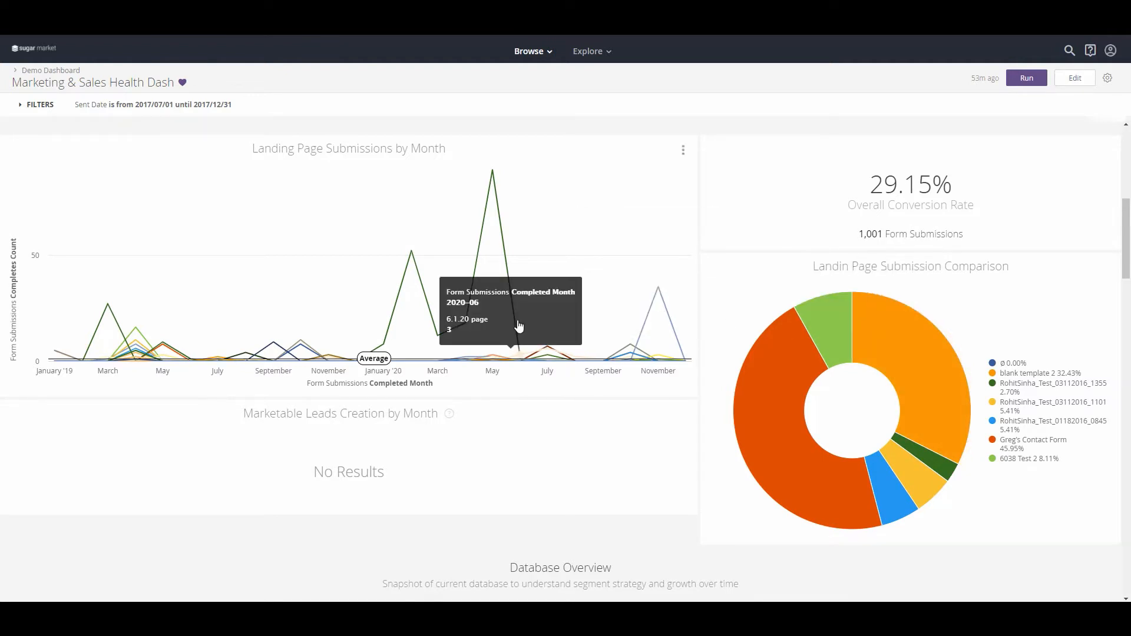
{"action": "scroll", "scroll_direction": "down", "scroll_amount": 3}
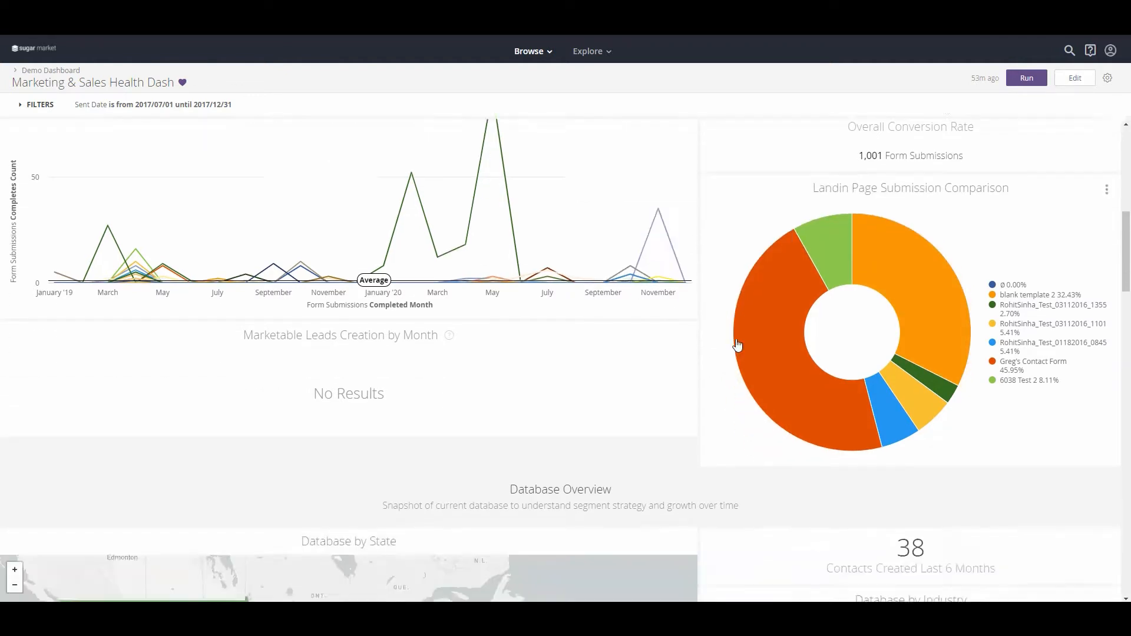
Scroll to the Database by State map and Database by Industry pie chart
{"action": "scroll", "scroll_direction": "down", "scroll_amount": 3}
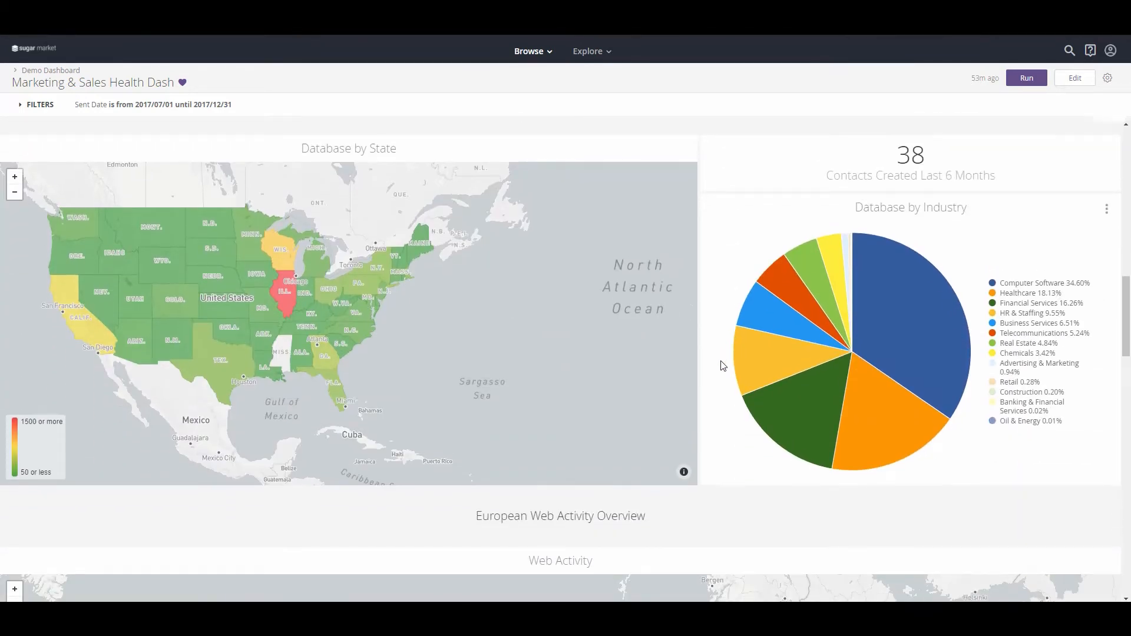
{"action": "mouse_move", "coordinate": [879, 285]}
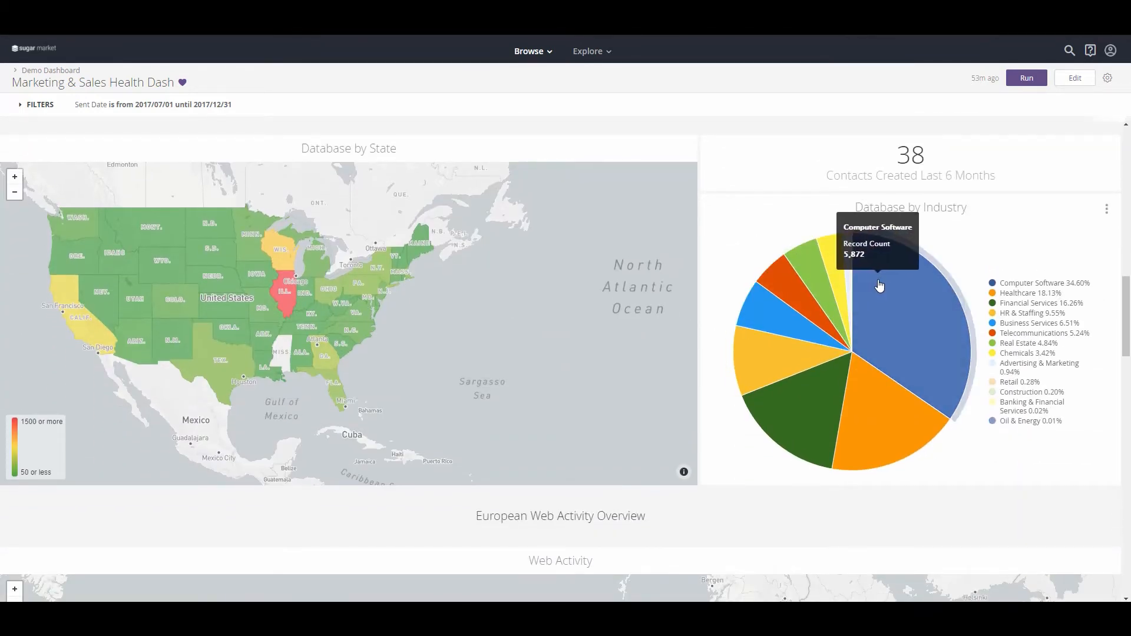
{"action": "mouse_move", "coordinate": [788, 438]}
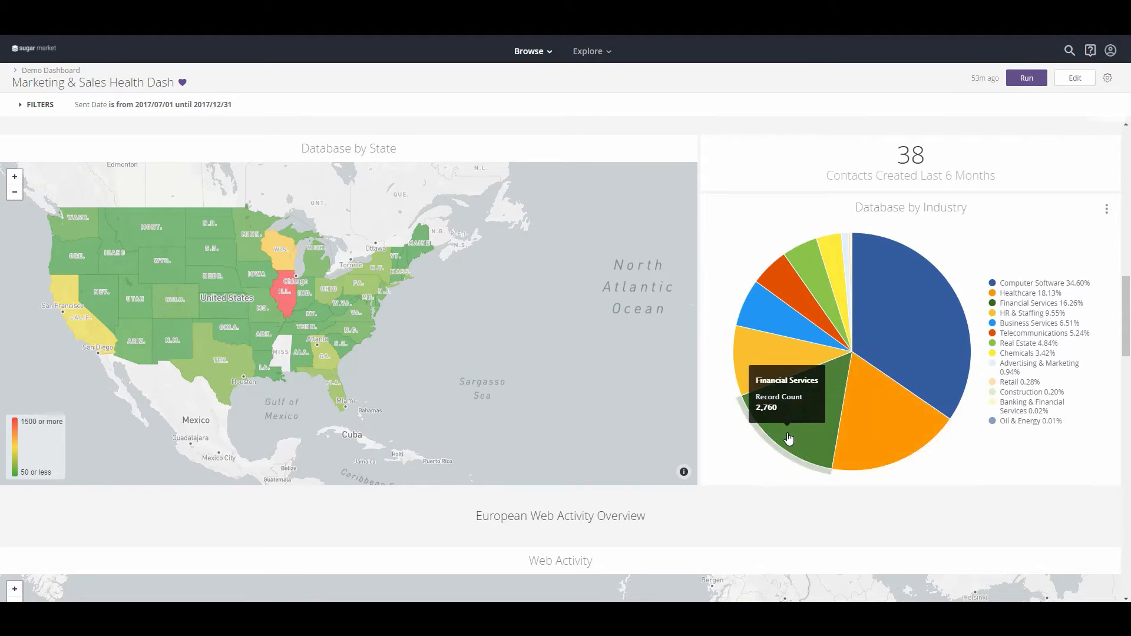
{"action": "mouse_move", "coordinate": [787, 439]}
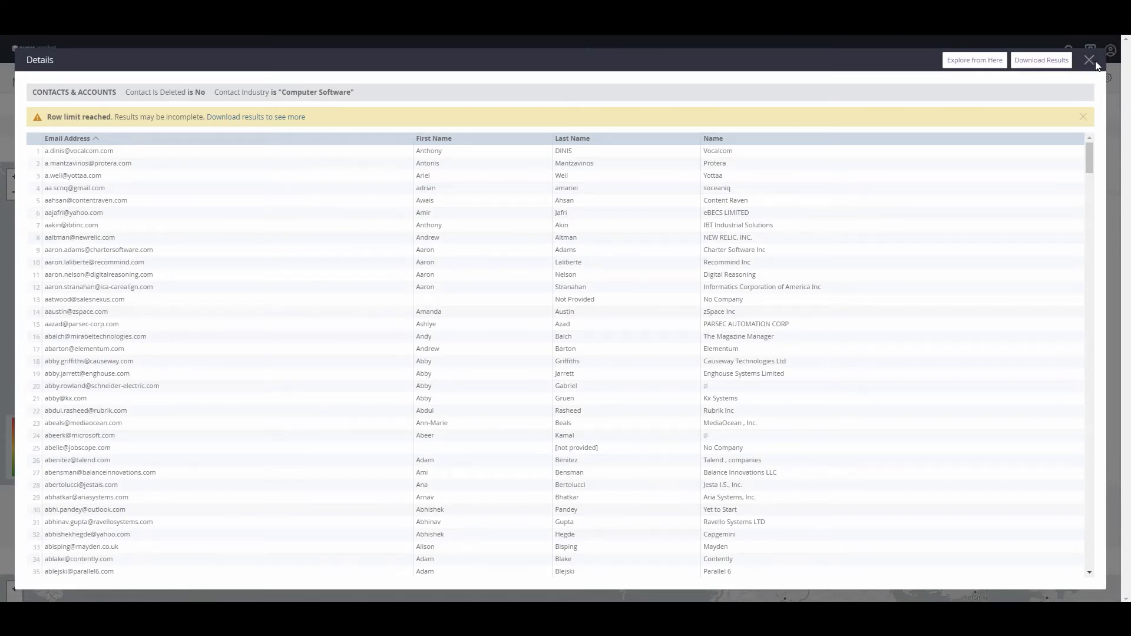
Close the Computer Software contact Details dialog to return to the Database by State map
{"action": "left_click", "coordinate": [1088, 59]}
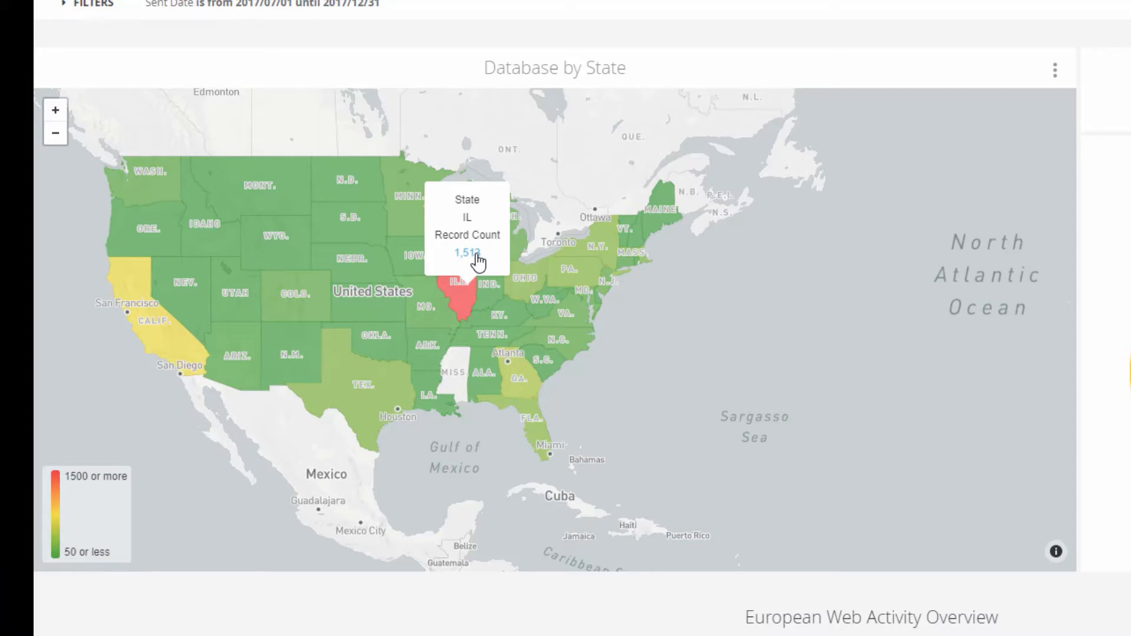
{"action": "mouse_move", "coordinate": [551, 324]}
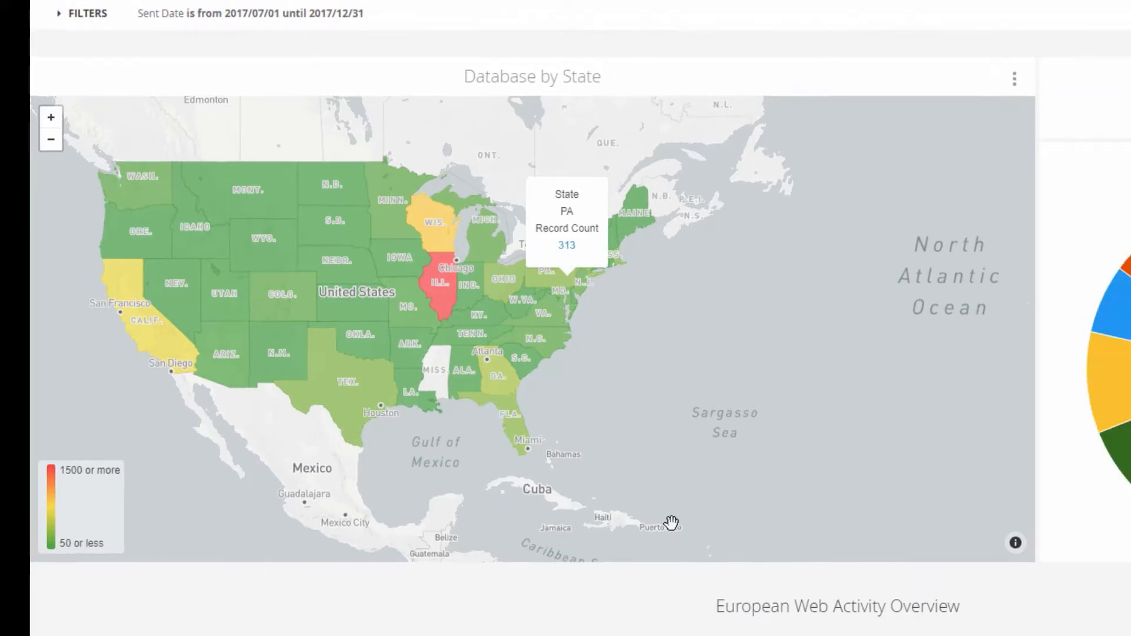
Scroll past the European web activity map to the Pipeline by Sales Rep charts
{"action": "scroll", "scroll_direction": "down", "scroll_amount": 3}
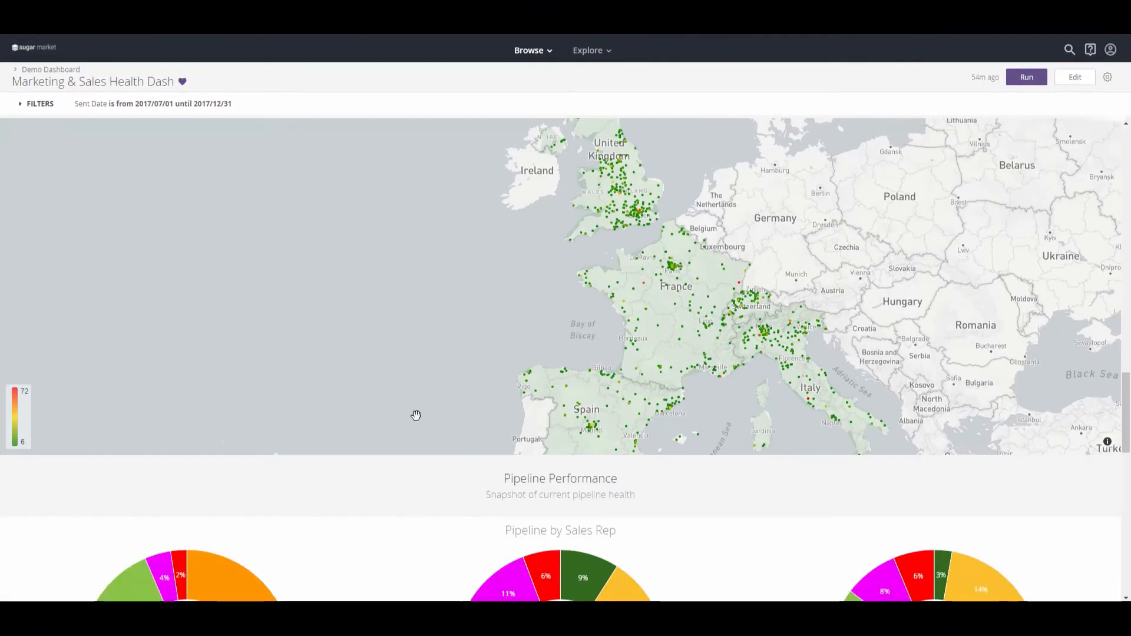
{"action": "scroll", "scroll_direction": "down", "scroll_amount": 3}
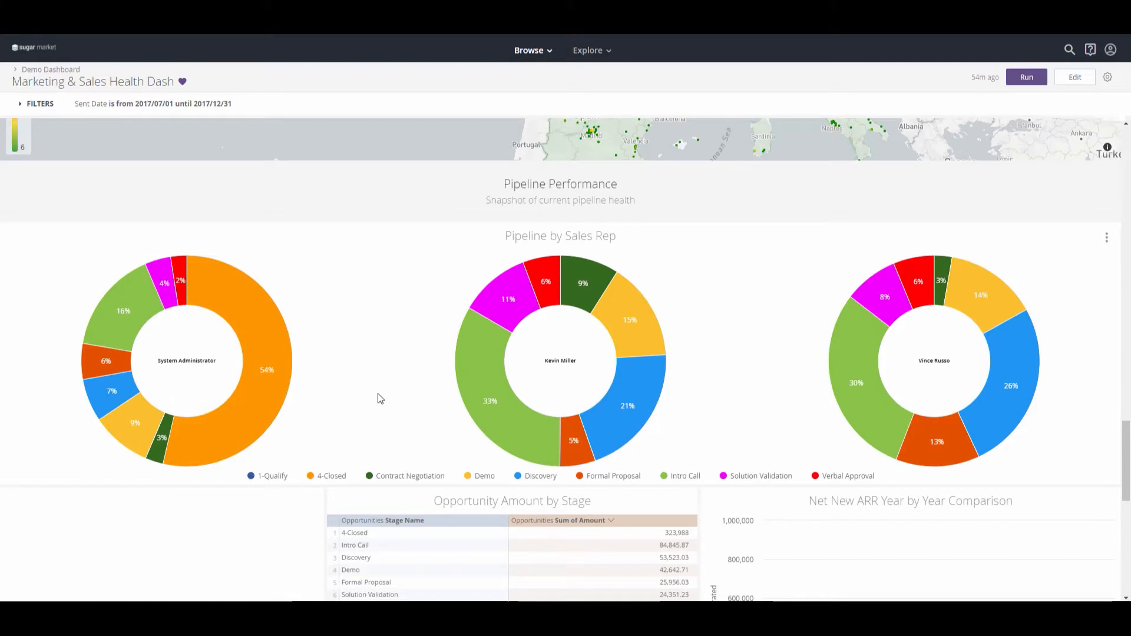
{"action": "mouse_move", "coordinate": [460, 295]}
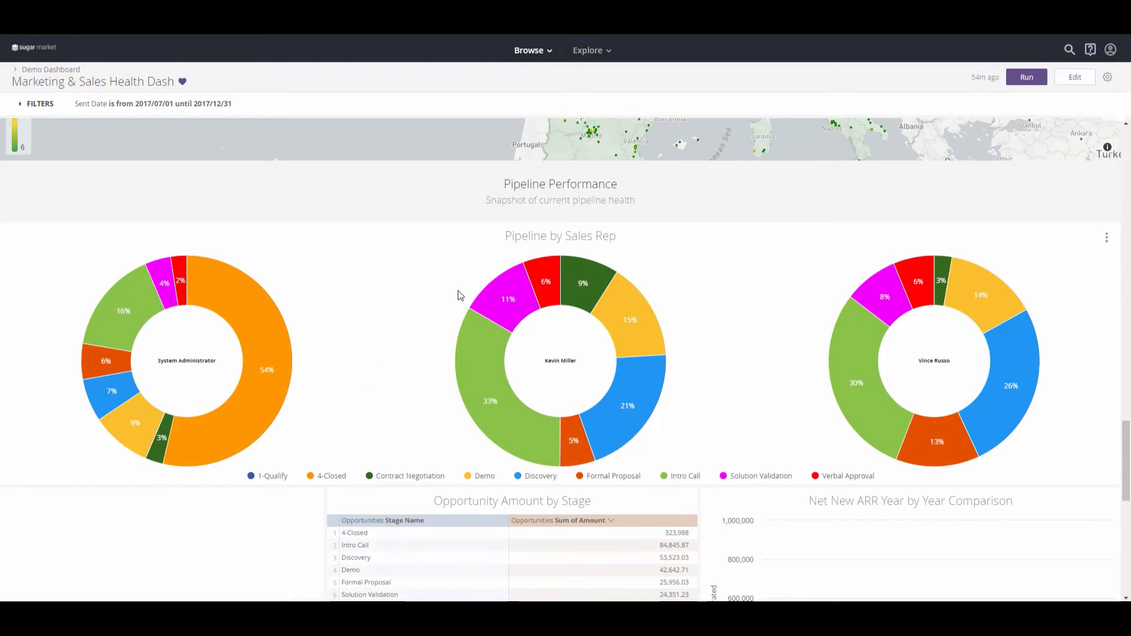
{"action": "mouse_move", "coordinate": [559, 236]}
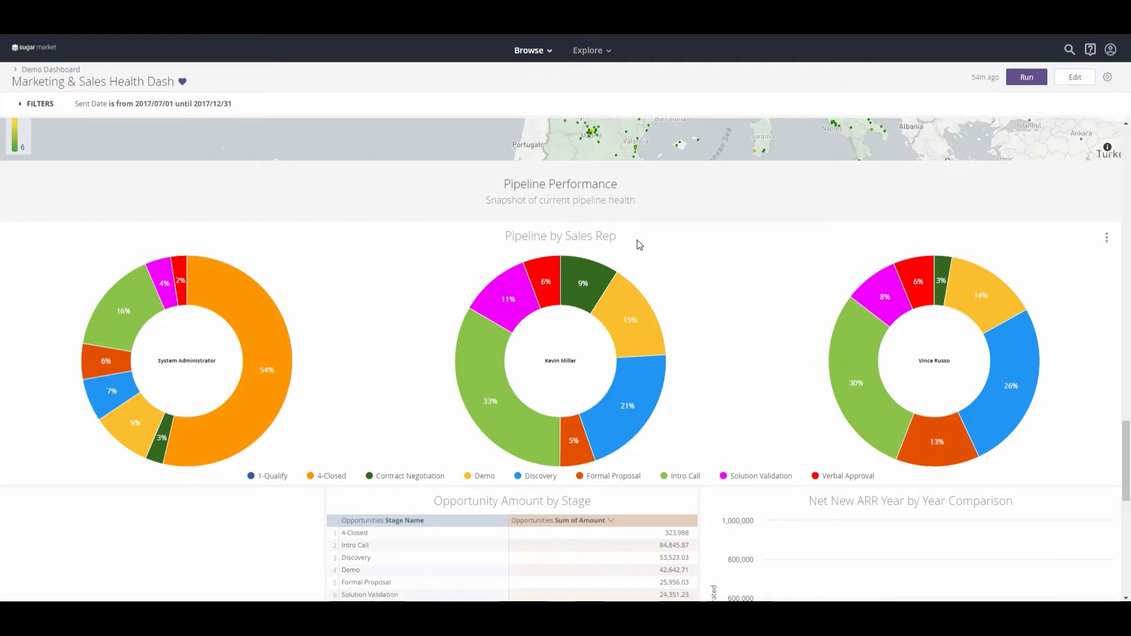
{"action": "mouse_move", "coordinate": [628, 404]}
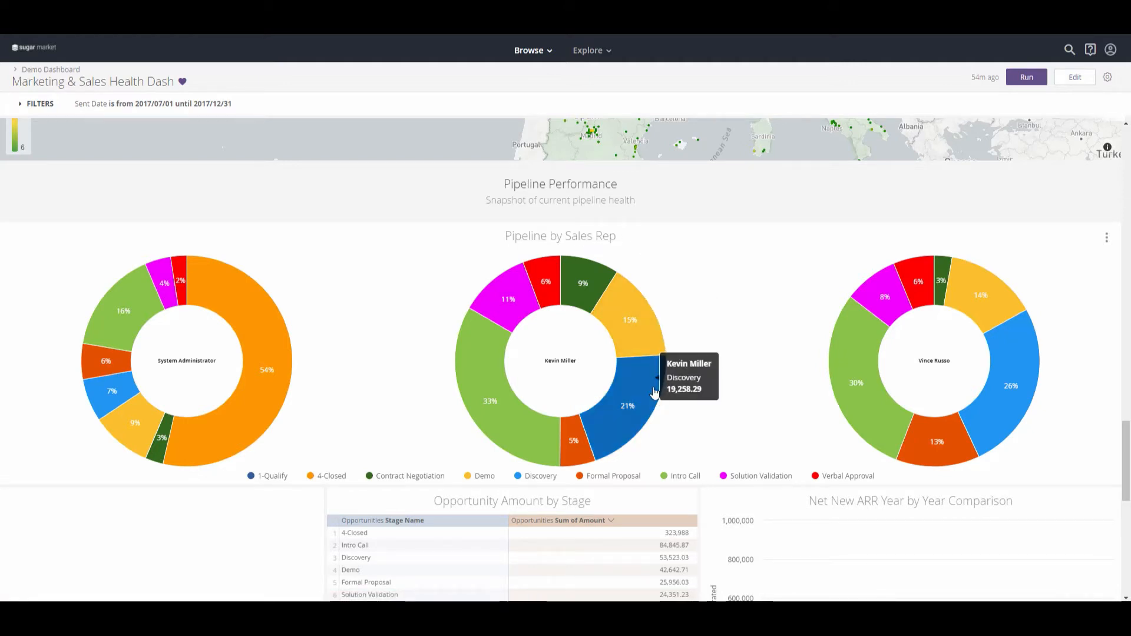
{"action": "mouse_move", "coordinate": [622, 417]}
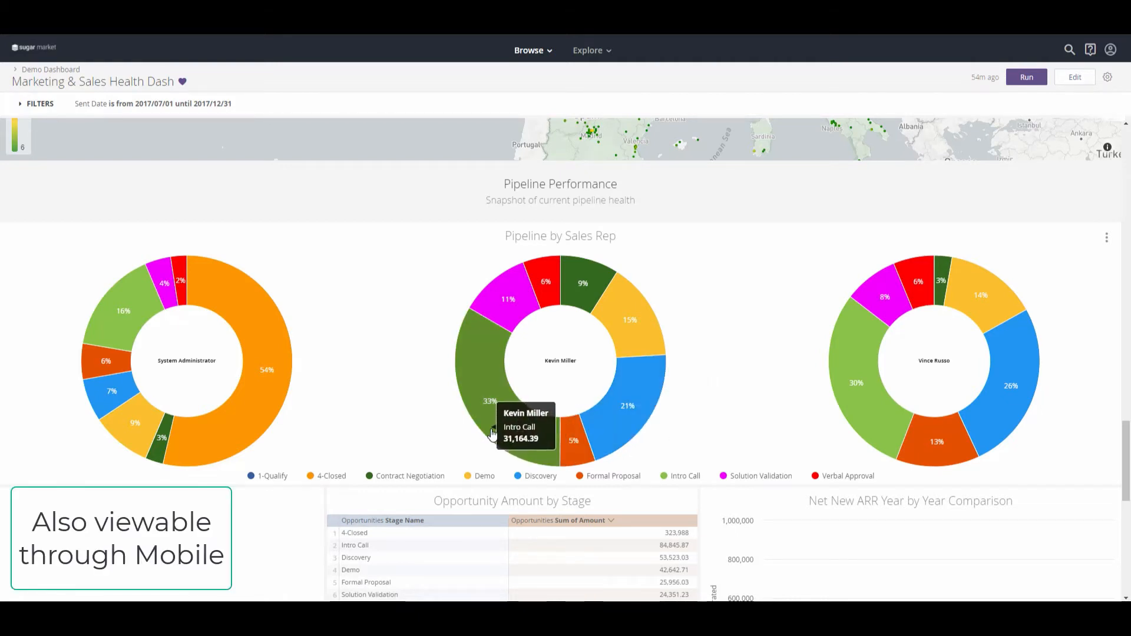
{"action": "scroll", "scroll_direction": "down", "scroll_amount": 3}
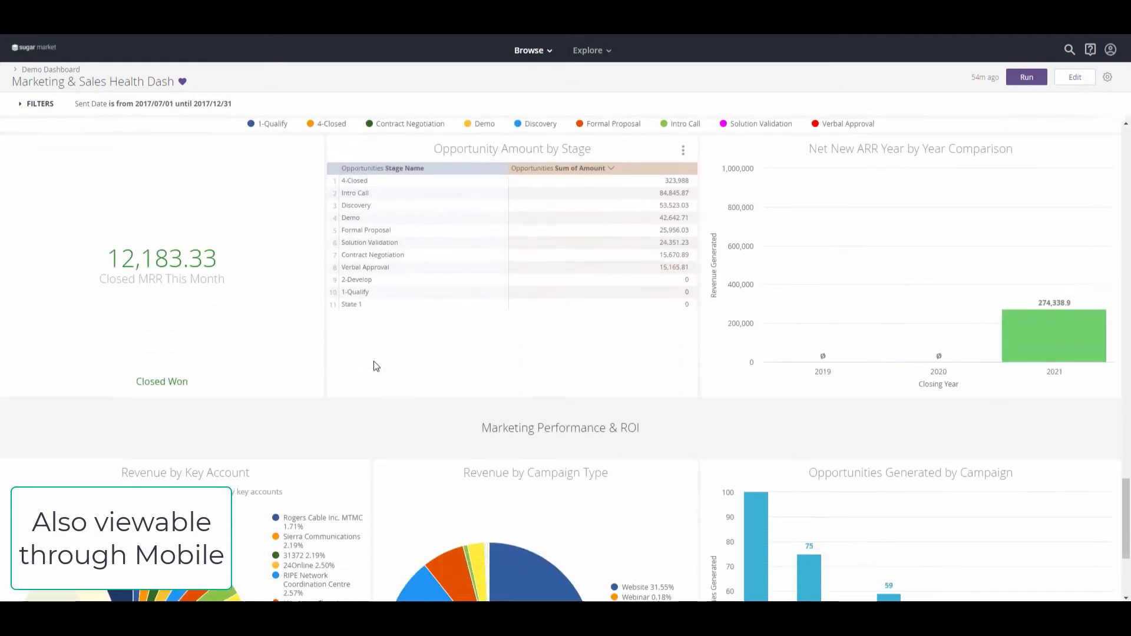
{"action": "scroll", "scroll_direction": "down", "scroll_amount": 3}
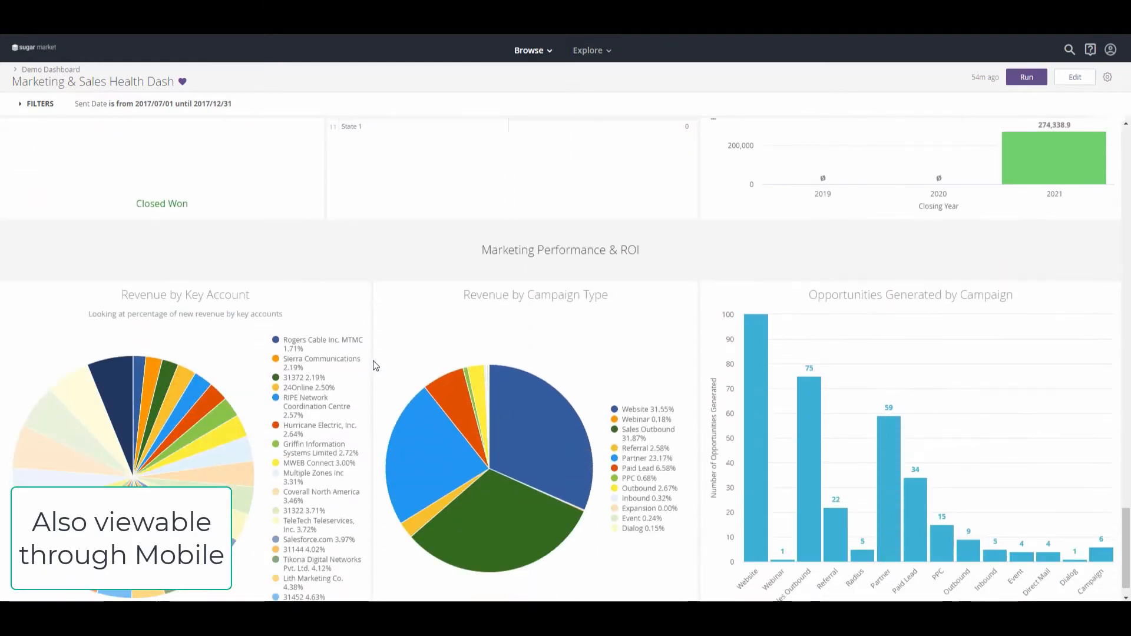
{"action": "scroll", "scroll_direction": "down", "scroll_amount": 3}
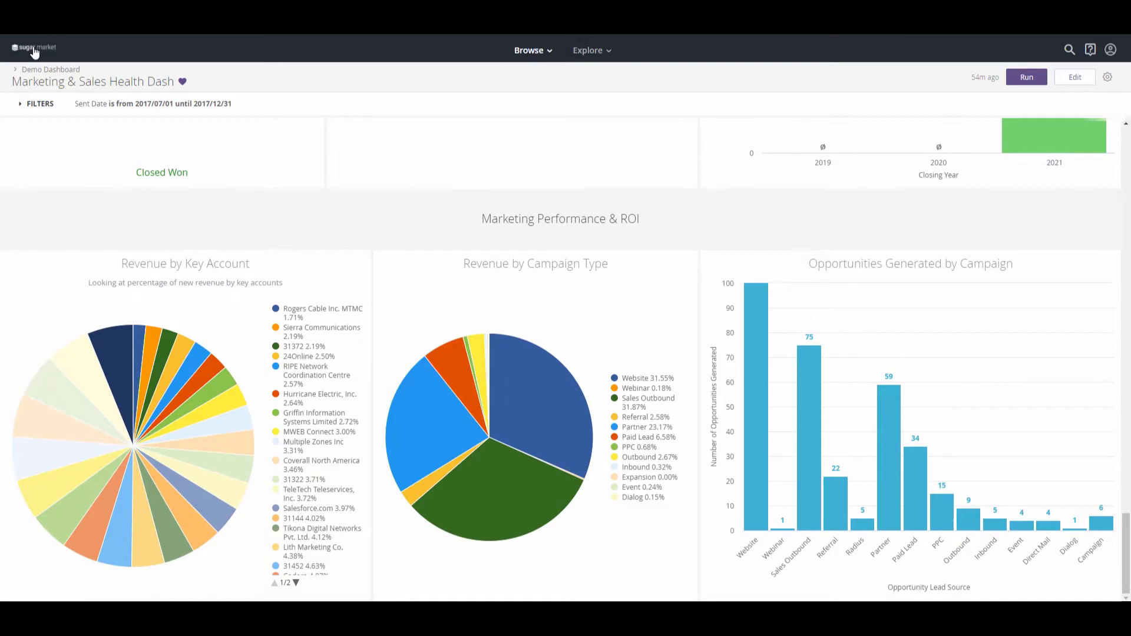
Go to the folders home, show Favorites, and open the ROI by Lead Source look
{"action": "left_click", "coordinate": [34, 47]}
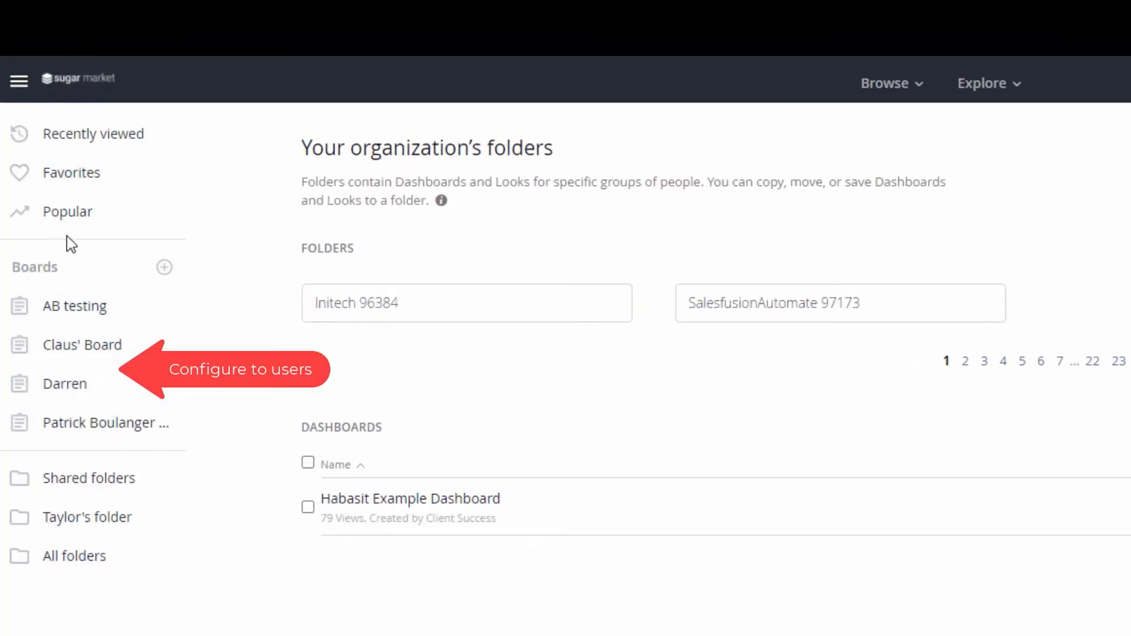
{"action": "mouse_move", "coordinate": [72, 173]}
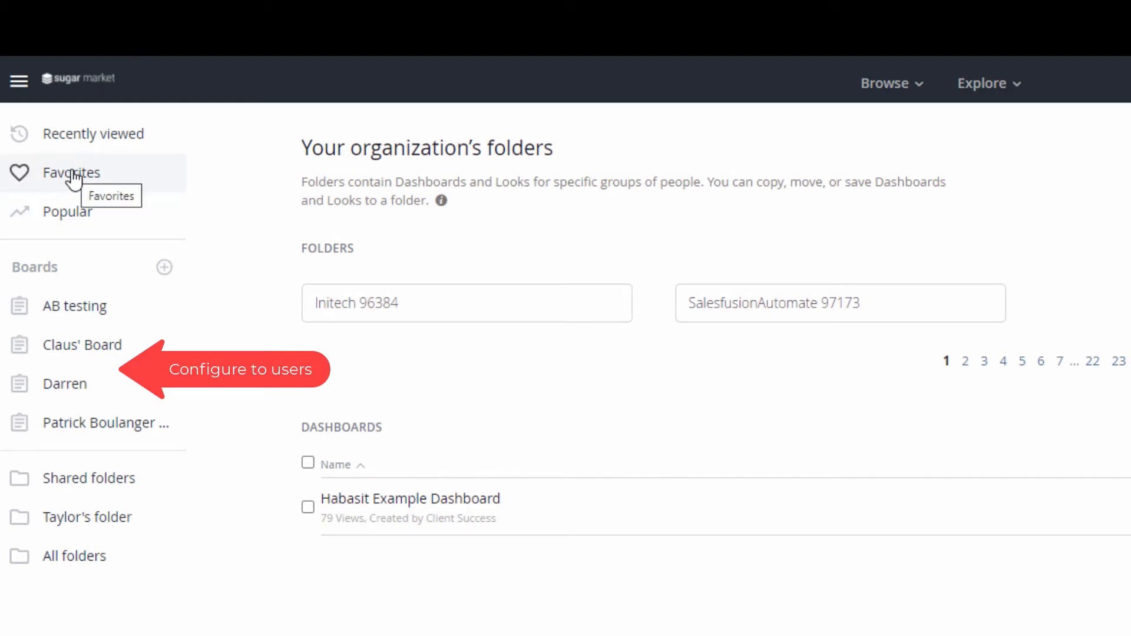
{"action": "left_click", "coordinate": [71, 172]}
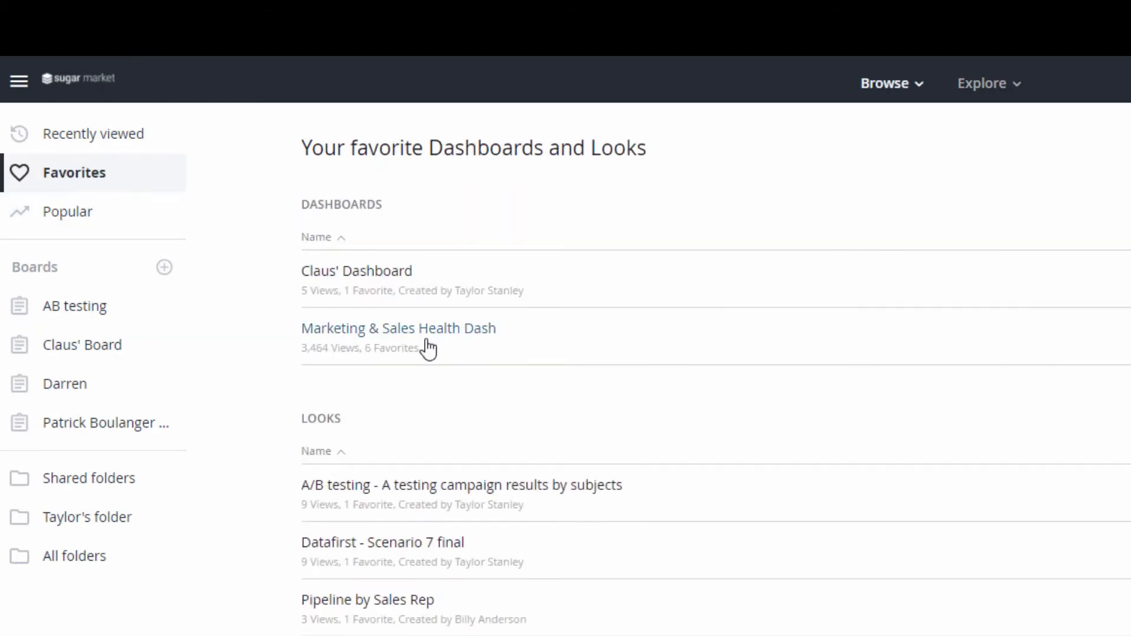
{"action": "mouse_move", "coordinate": [436, 336]}
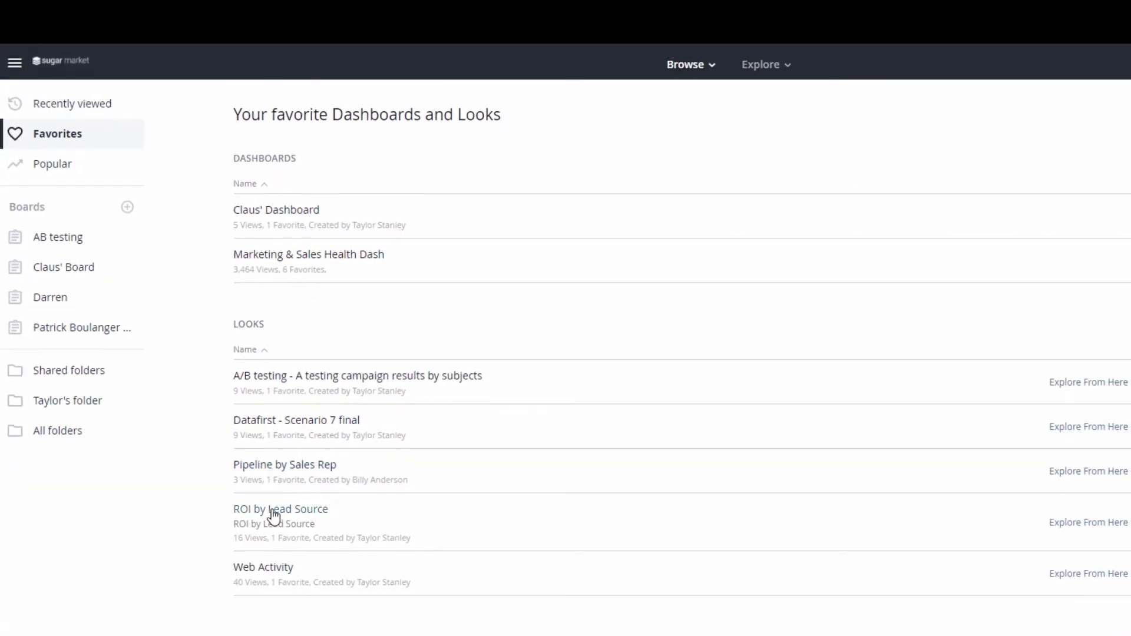
{"action": "left_click", "coordinate": [308, 254]}
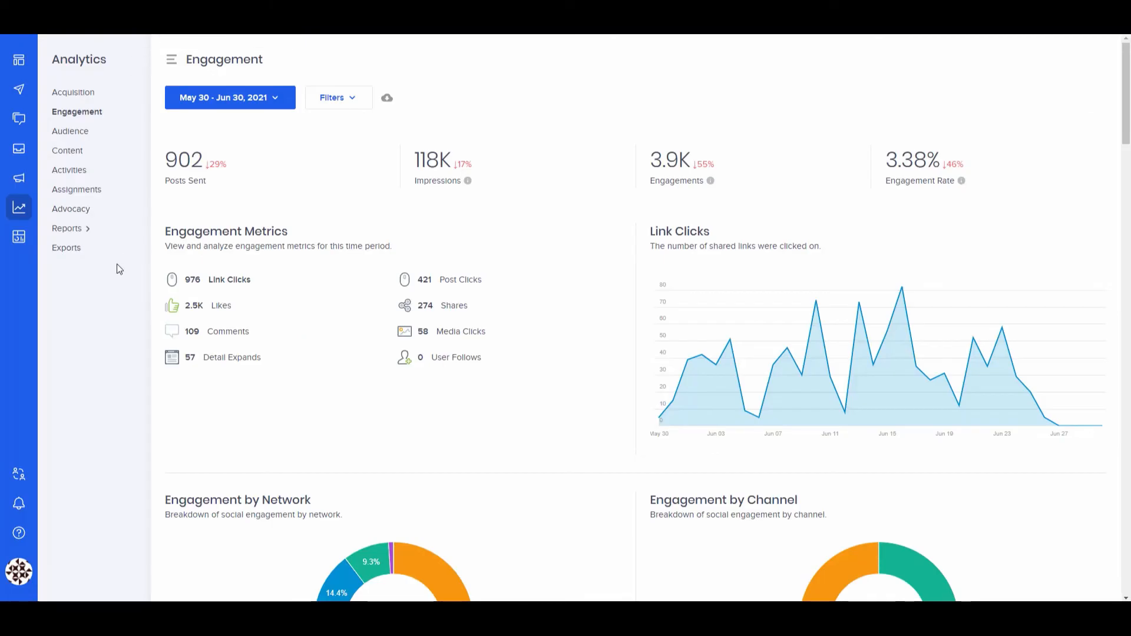
{"action": "mouse_move", "coordinate": [105, 336]}
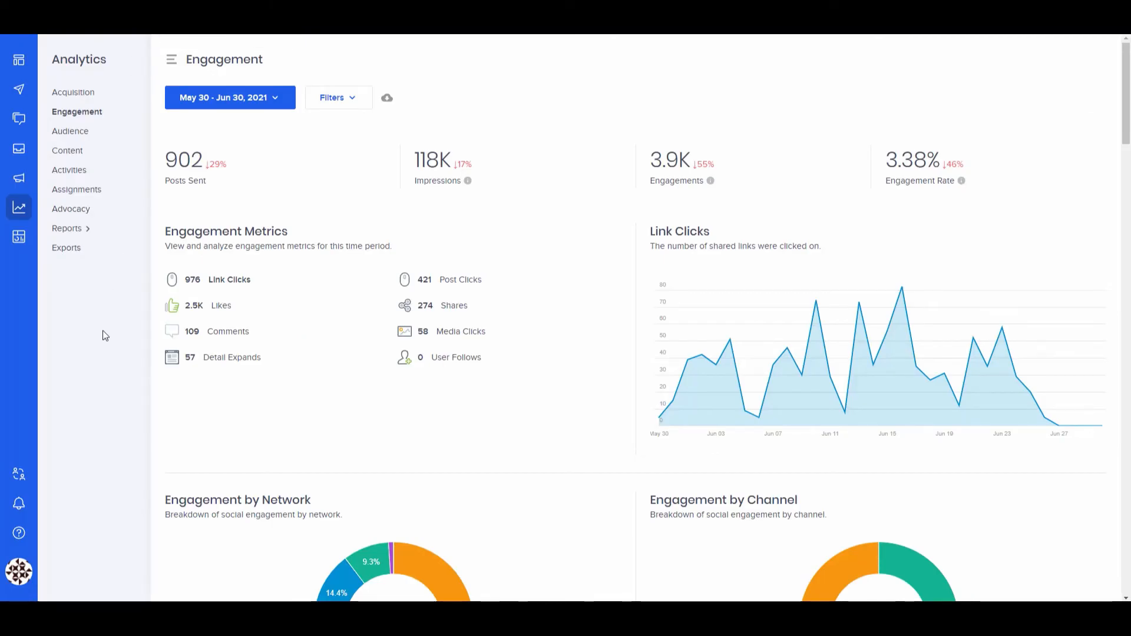
{"action": "mouse_move", "coordinate": [114, 349]}
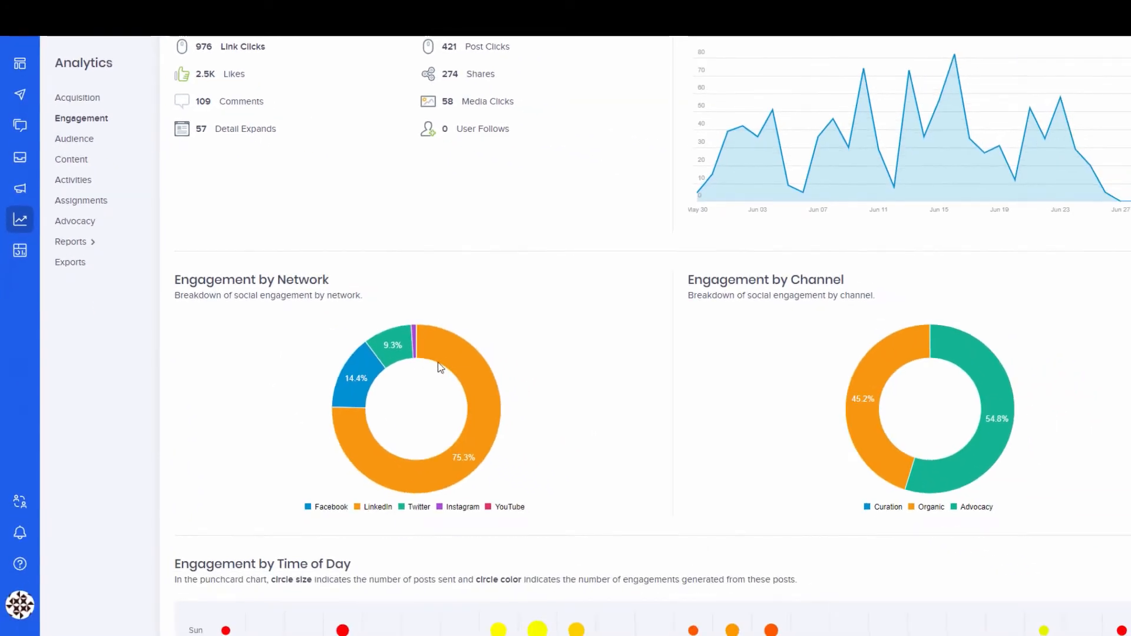
{"action": "mouse_move", "coordinate": [393, 345]}
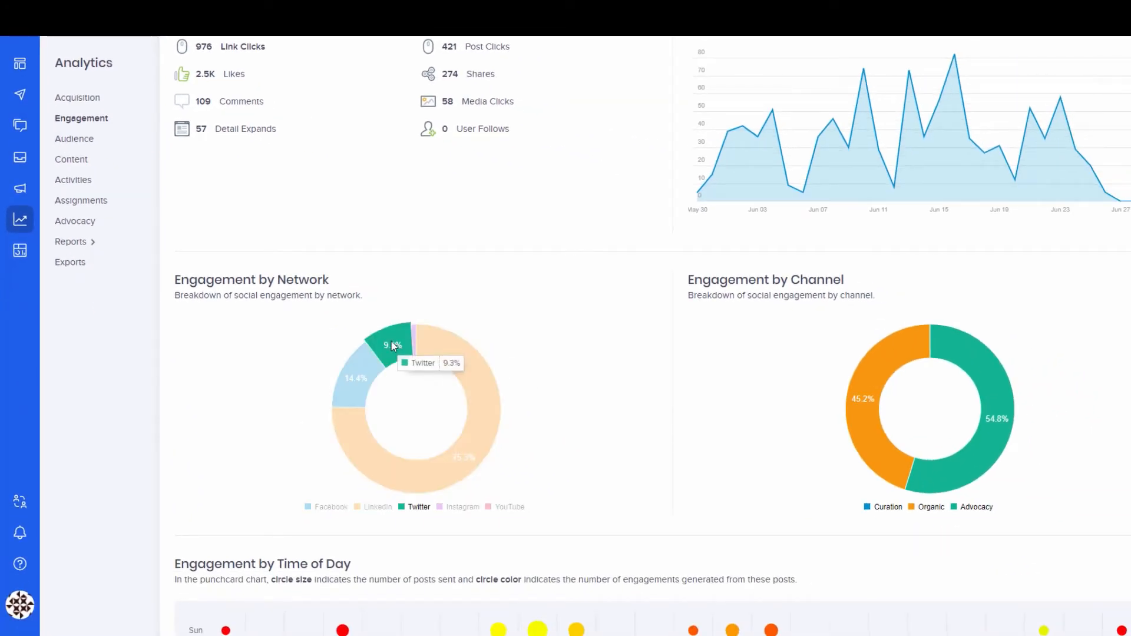
Scroll through the Engagement breakdowns and top posts, then switch to the Advocacy analytics report
{"action": "scroll", "scroll_direction": "down", "scroll_amount": 3}
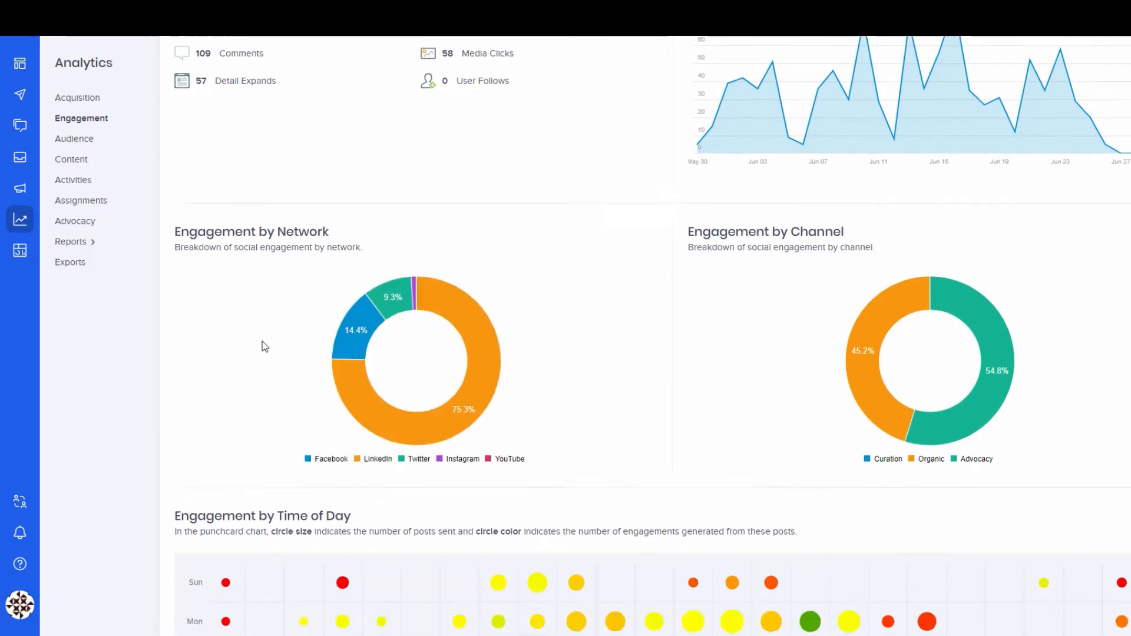
{"action": "scroll", "scroll_direction": "down", "scroll_amount": 3}
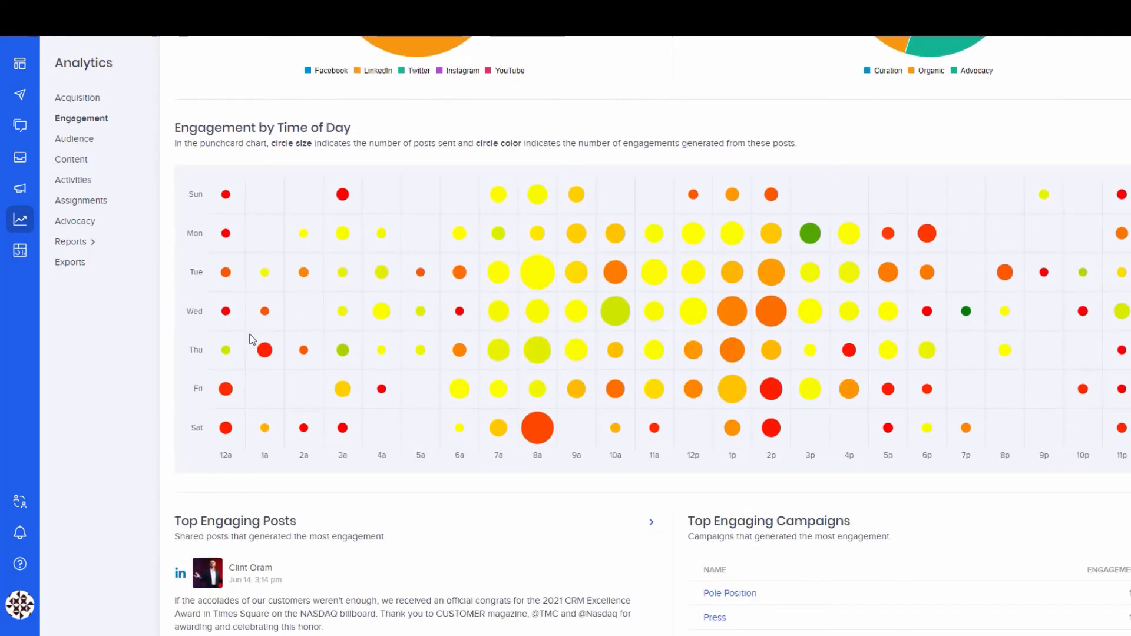
{"action": "scroll", "scroll_direction": "down", "scroll_amount": 3}
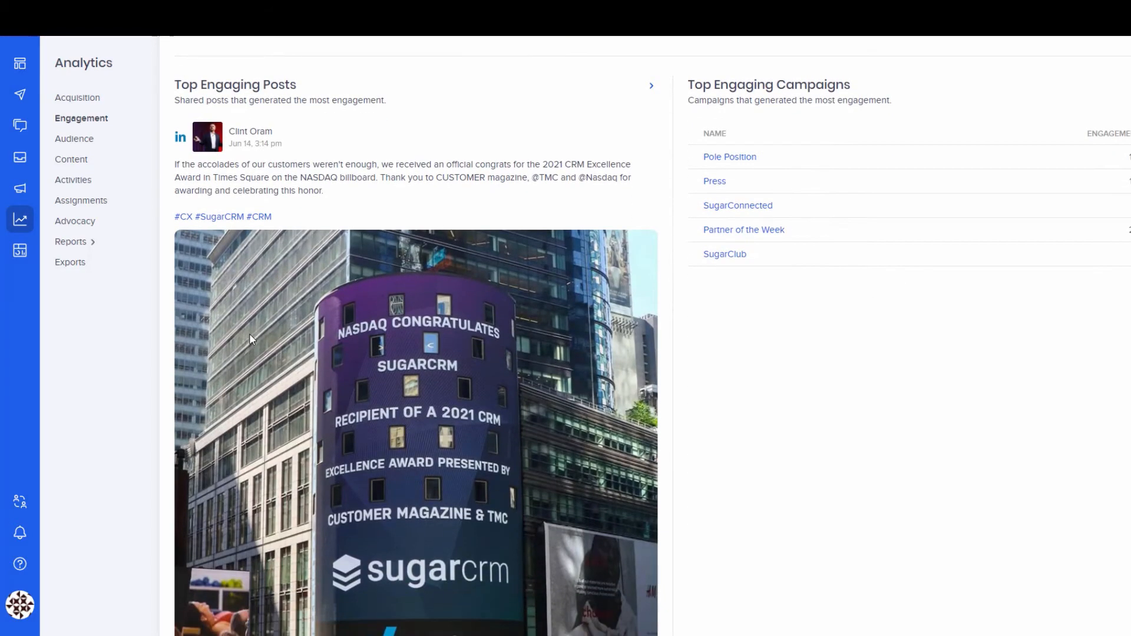
{"action": "scroll", "scroll_direction": "down", "scroll_amount": 3}
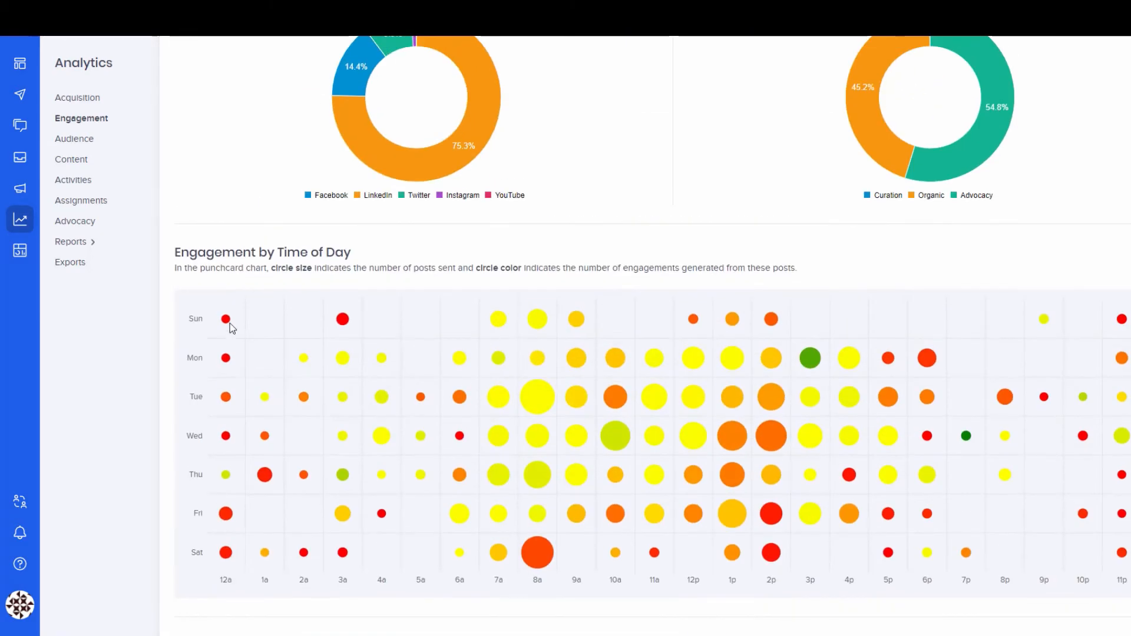
{"action": "left_click", "coordinate": [74, 220]}
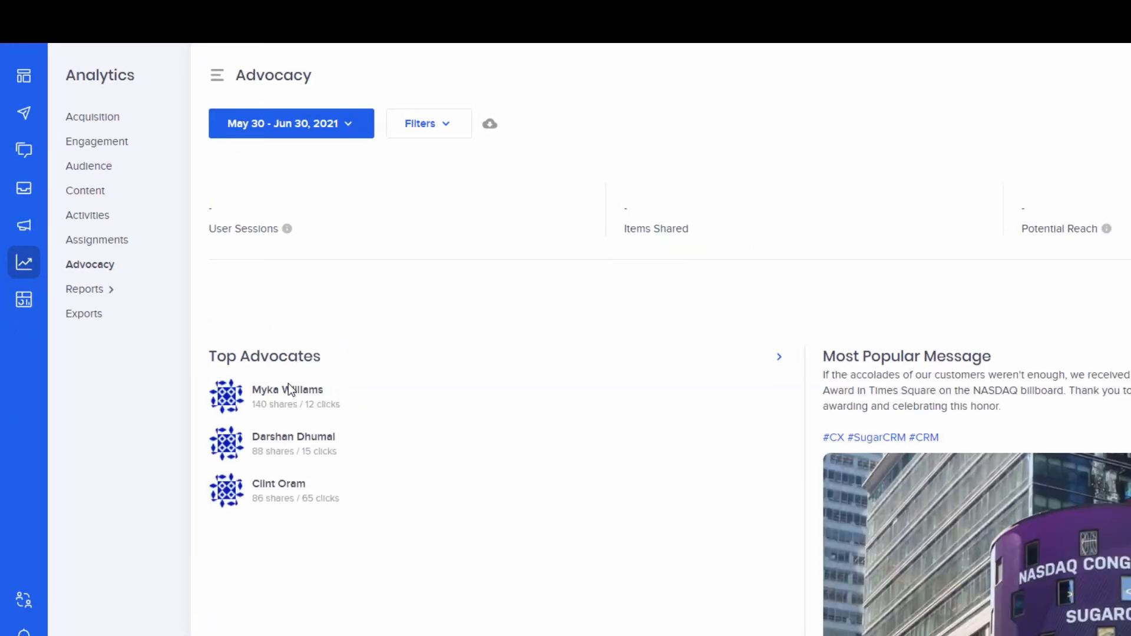
{"action": "mouse_move", "coordinate": [288, 435]}
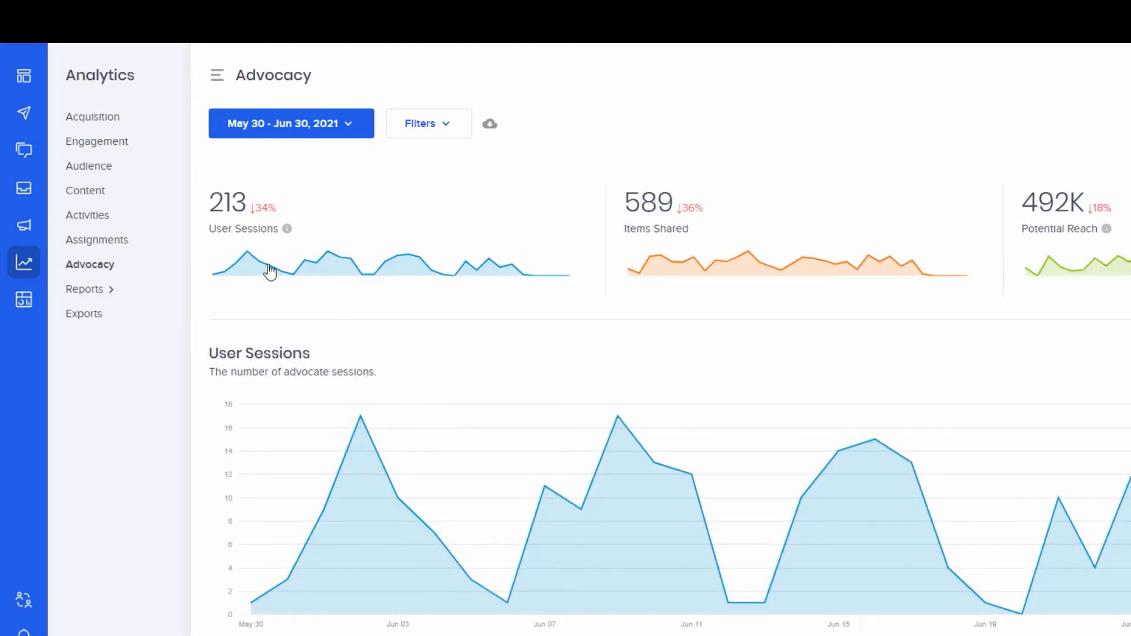
{"action": "mouse_move", "coordinate": [685, 263]}
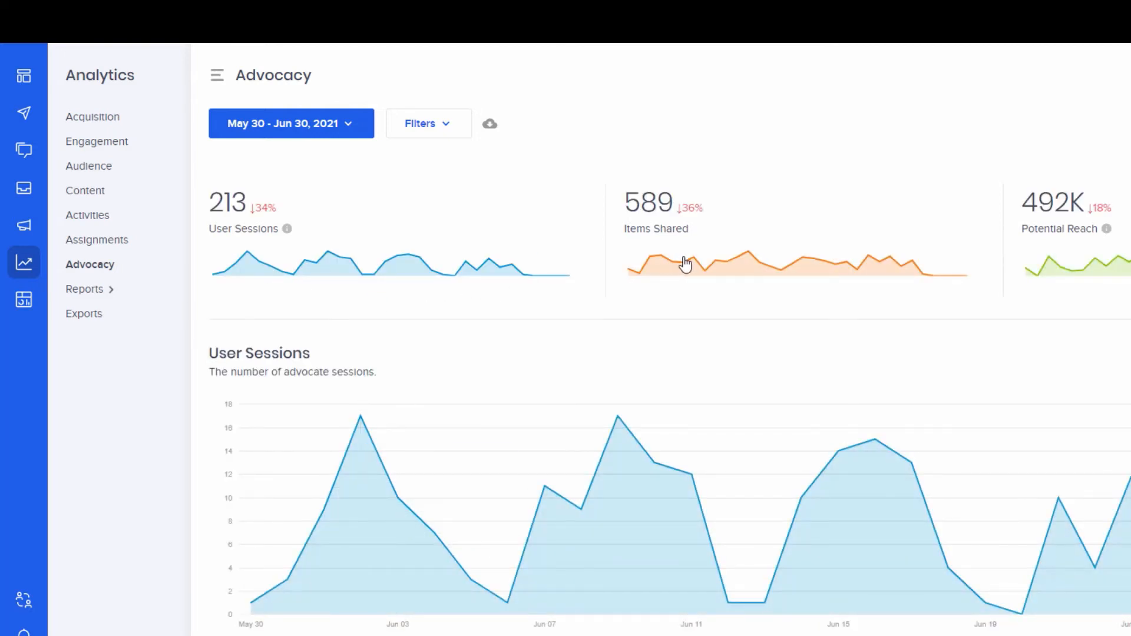
{"action": "mouse_move", "coordinate": [375, 313]}
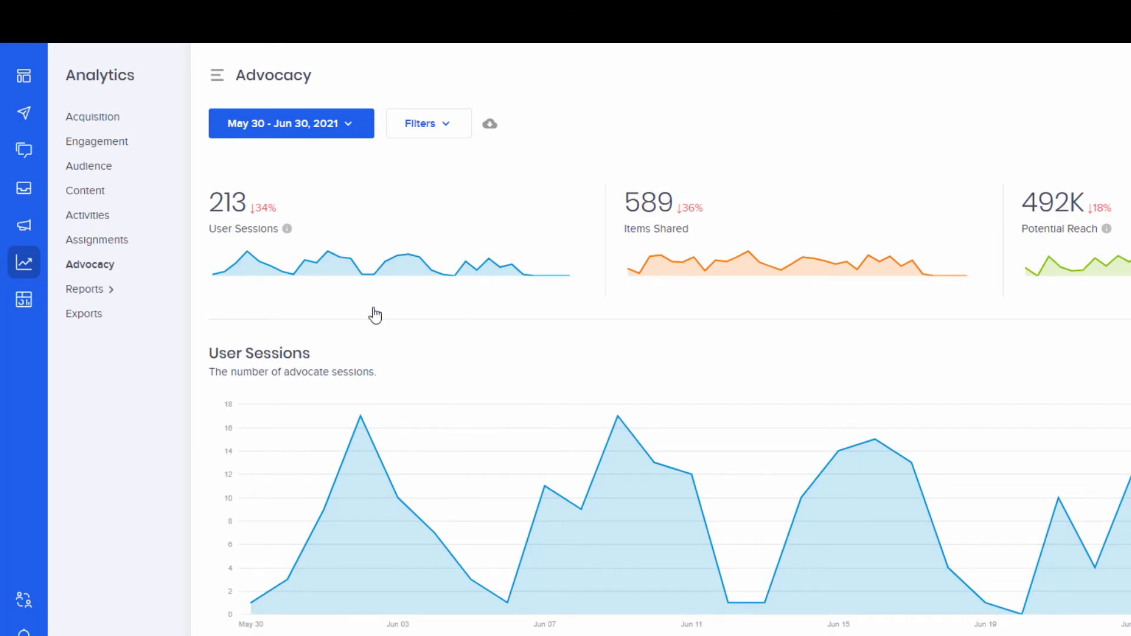
{"action": "mouse_move", "coordinate": [395, 78]}
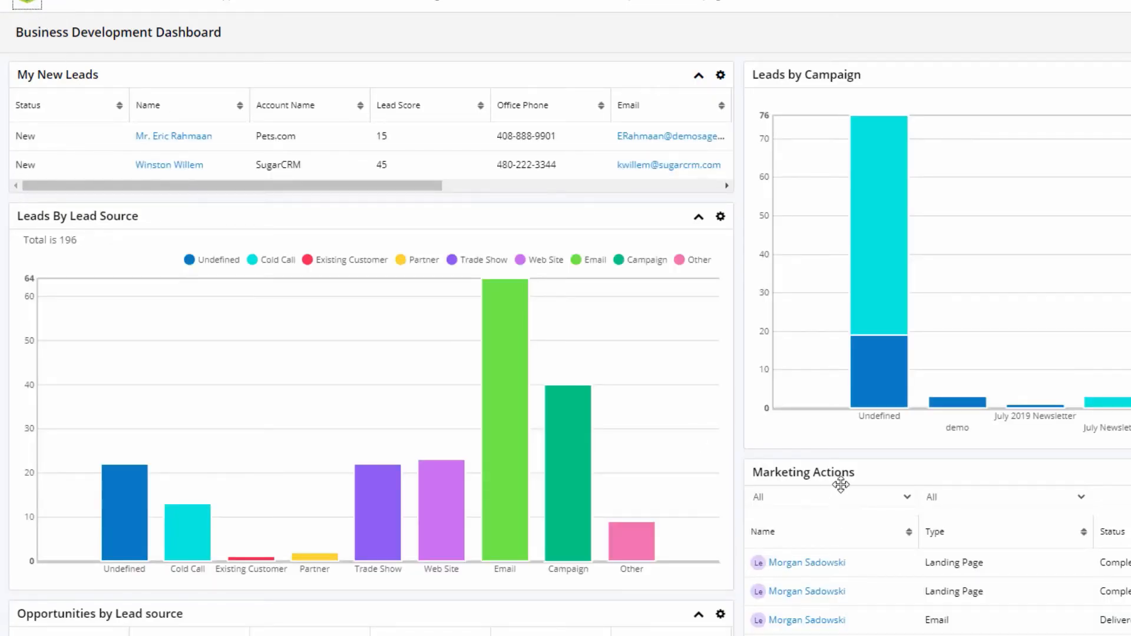
Scroll the Business Development Dashboard down to the Opportunities by Lead Source table
{"action": "scroll", "scroll_direction": "down", "scroll_amount": 3}
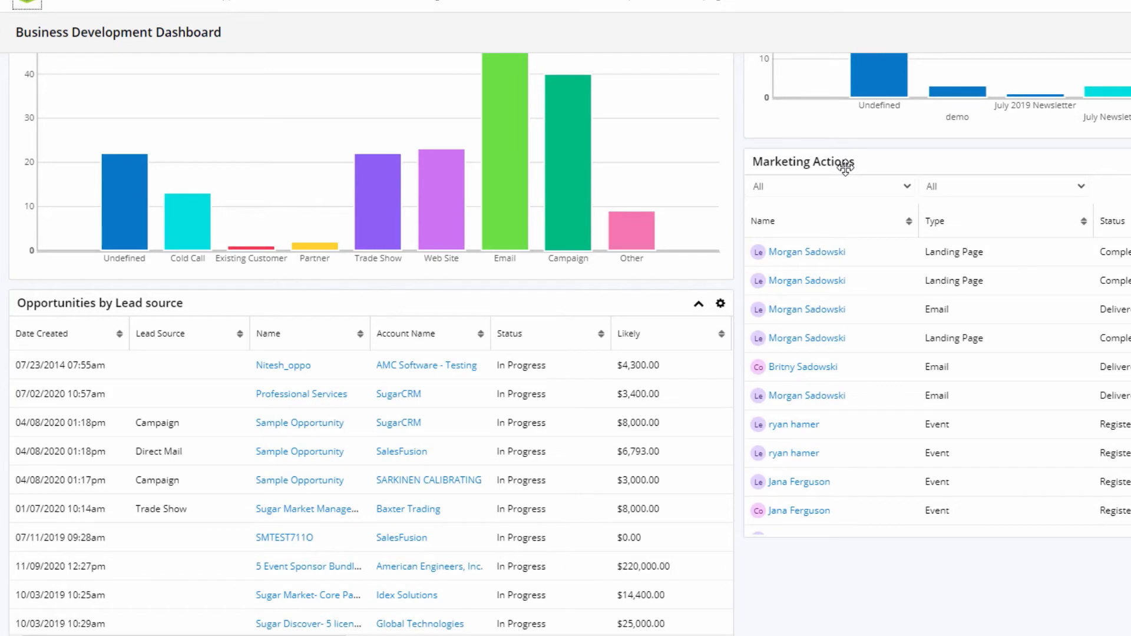
{"action": "mouse_move", "coordinate": [805, 338]}
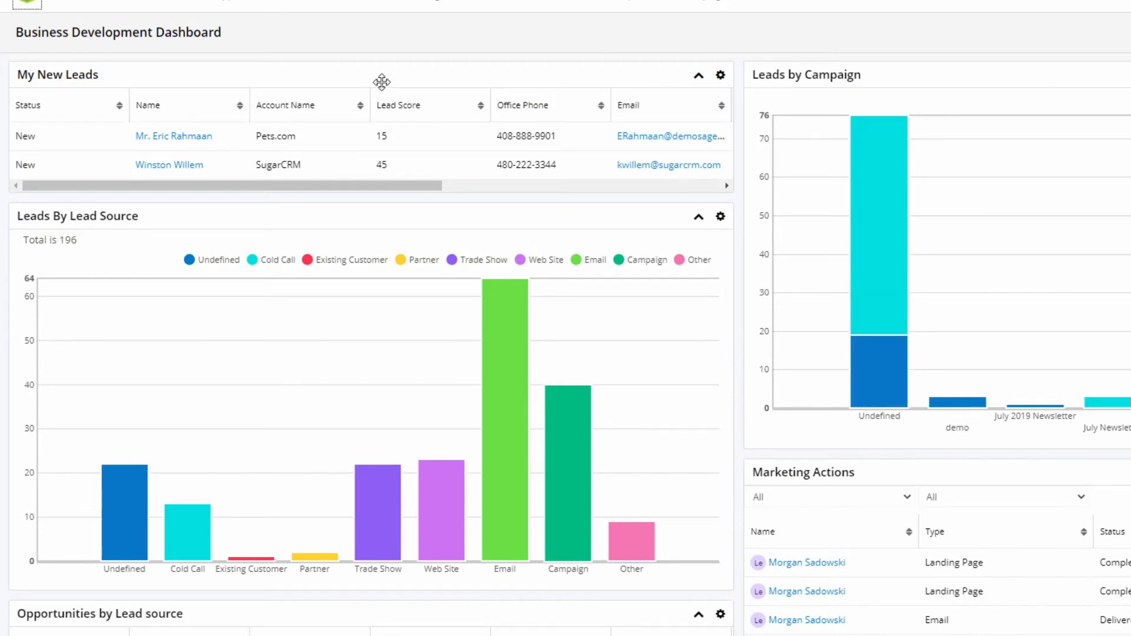
{"action": "mouse_move", "coordinate": [465, 135]}
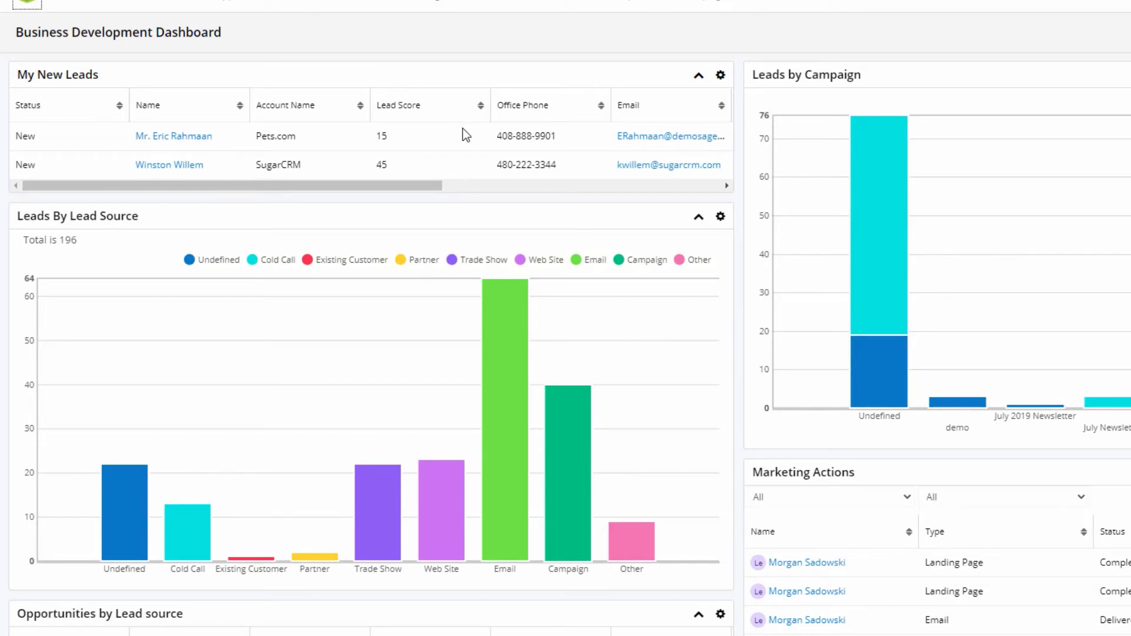
{"action": "mouse_move", "coordinate": [901, 501]}
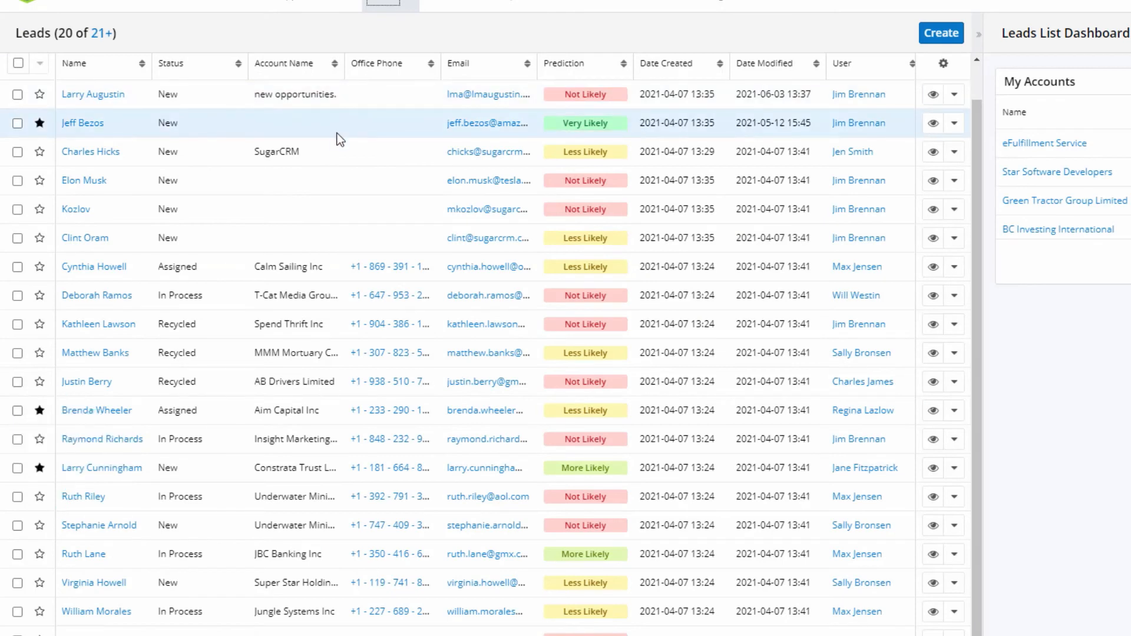
{"action": "mouse_move", "coordinate": [347, 210]}
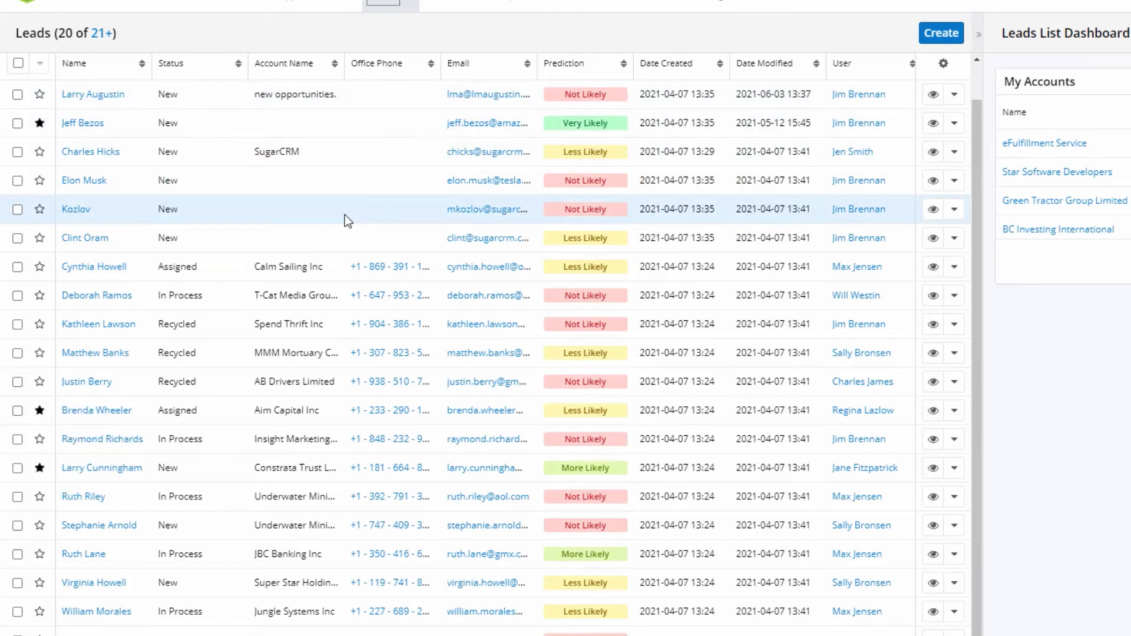
{"action": "mouse_move", "coordinate": [381, 221]}
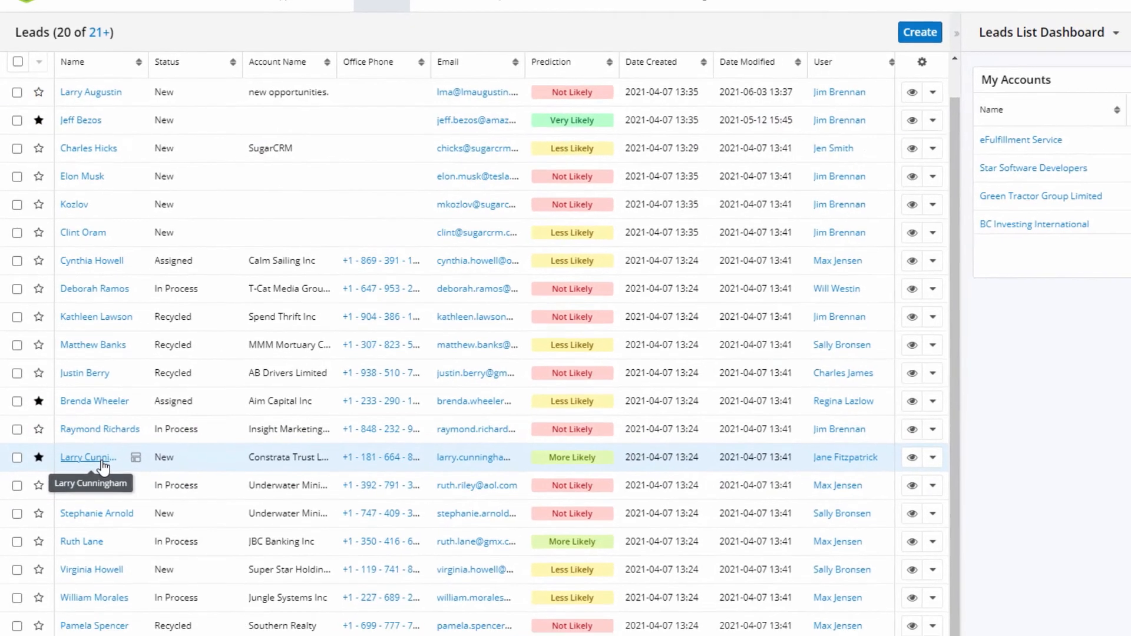
{"action": "left_click", "coordinate": [86, 457]}
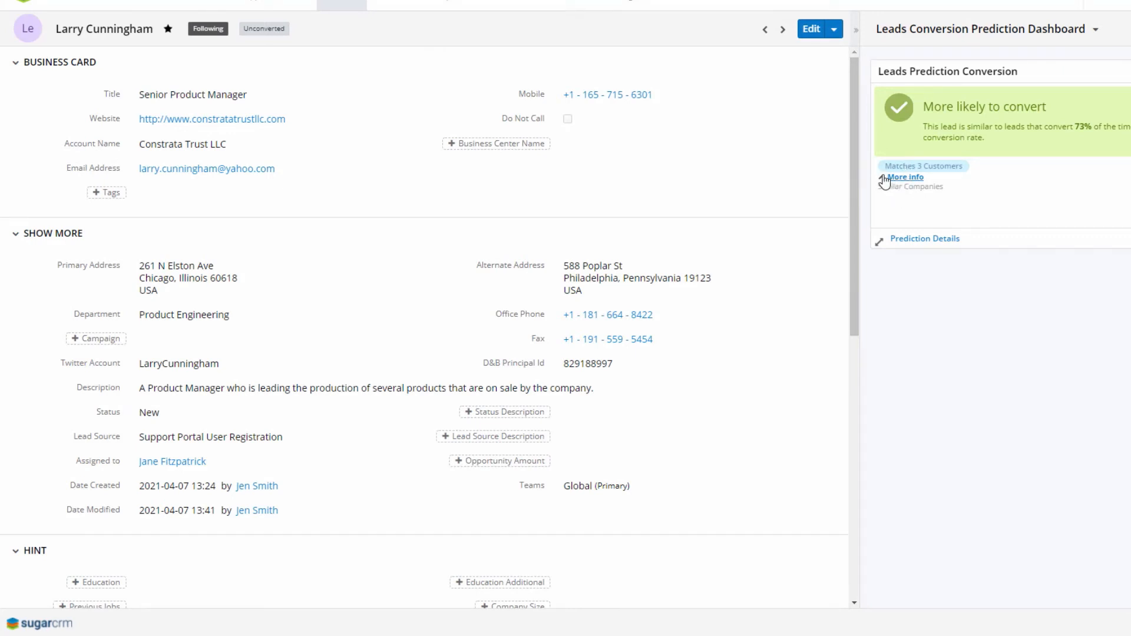
{"action": "left_click", "coordinate": [904, 178]}
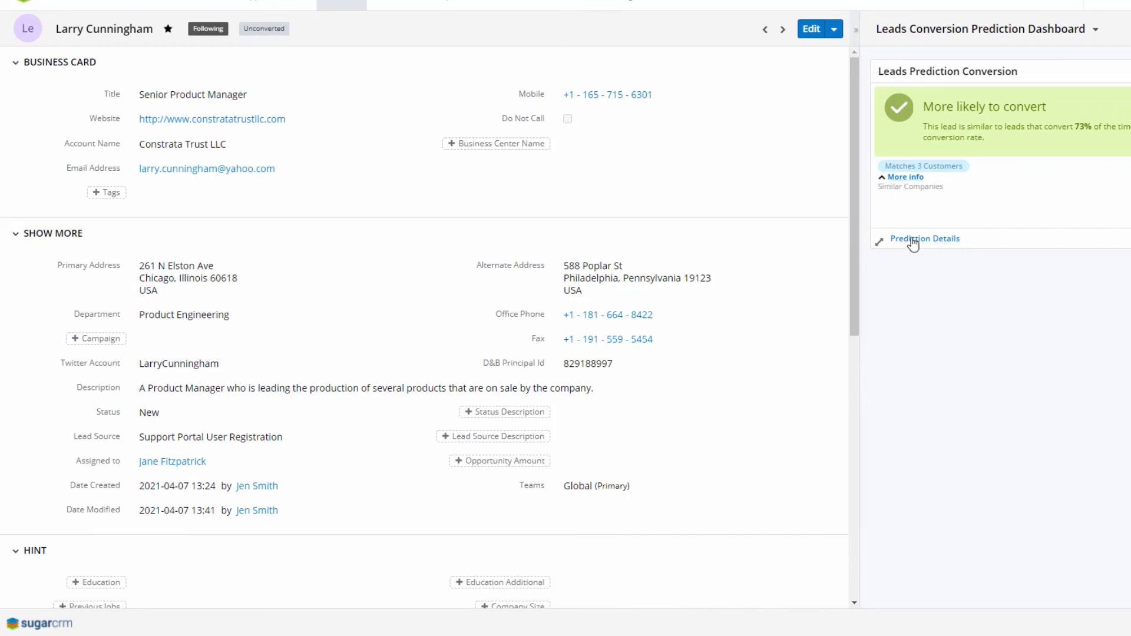
{"action": "left_click", "coordinate": [926, 238]}
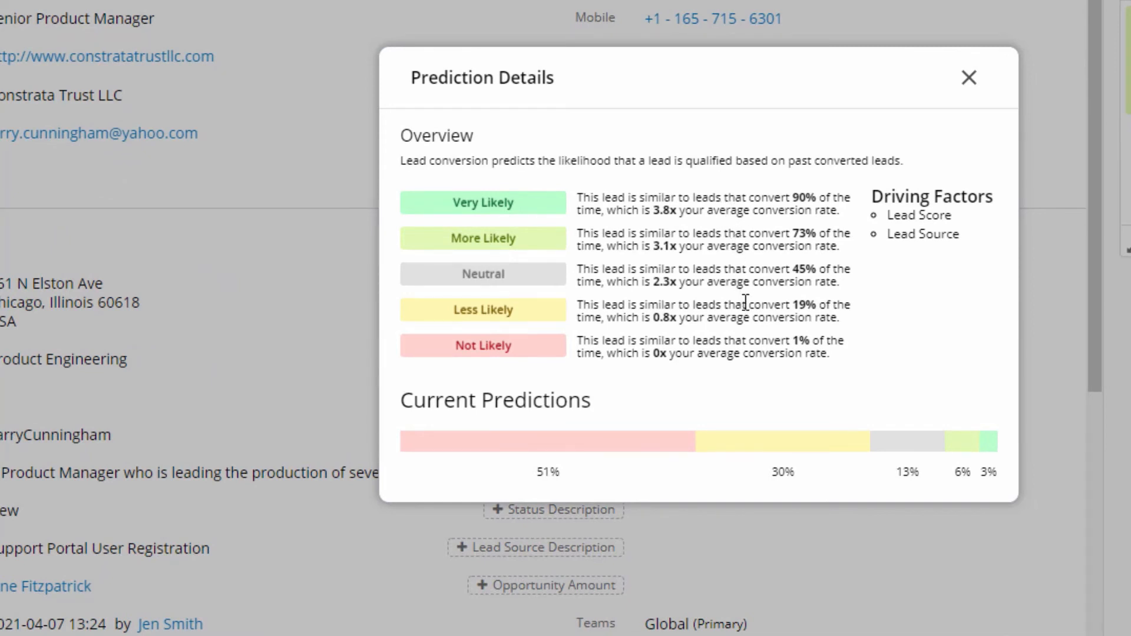
{"action": "mouse_move", "coordinate": [901, 346]}
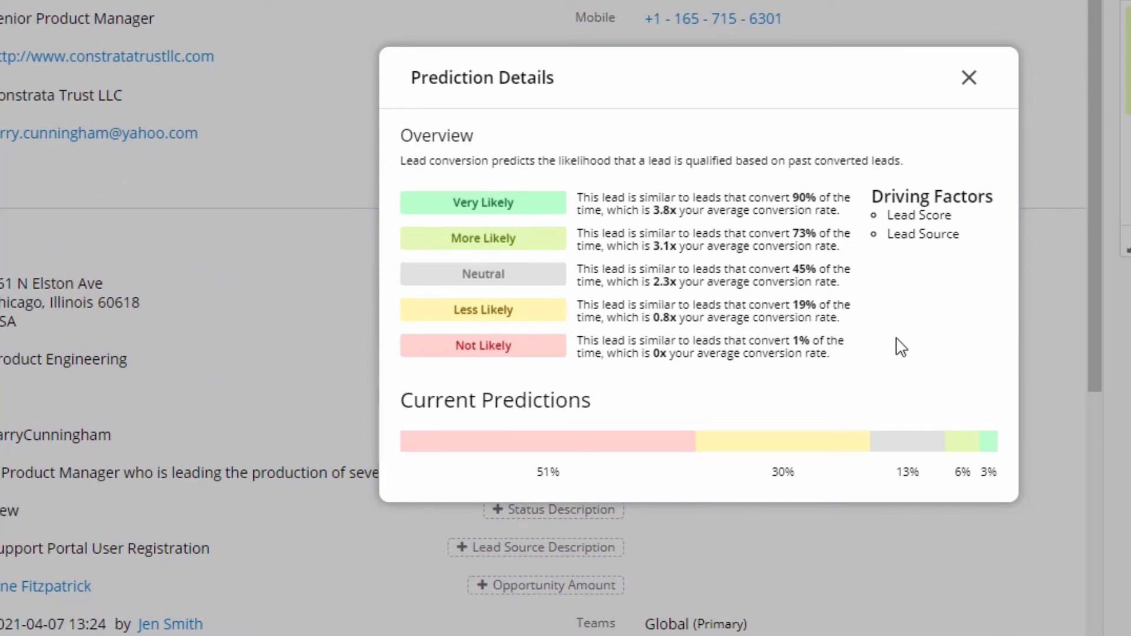
{"action": "mouse_move", "coordinate": [974, 86]}
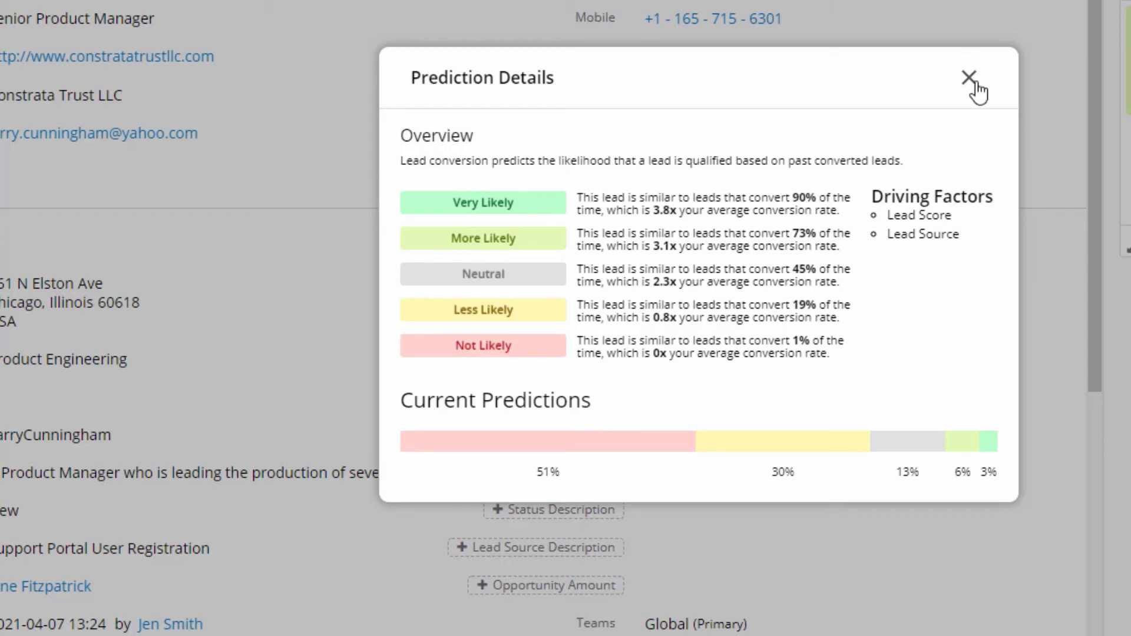
{"action": "mouse_move", "coordinate": [940, 211]}
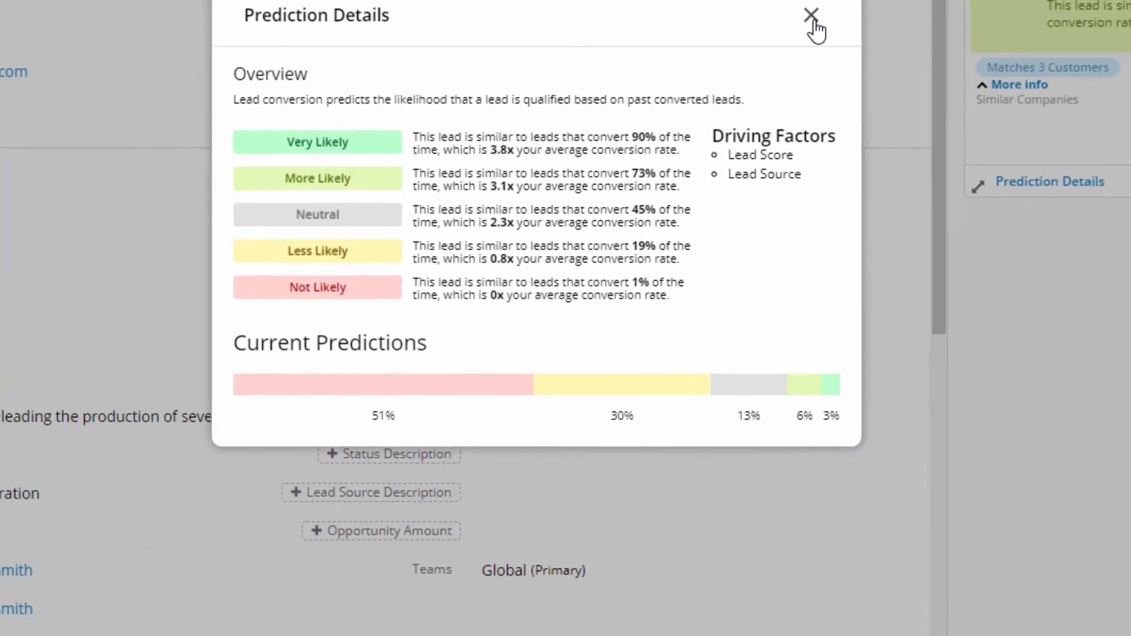
{"action": "left_click", "coordinate": [810, 15]}
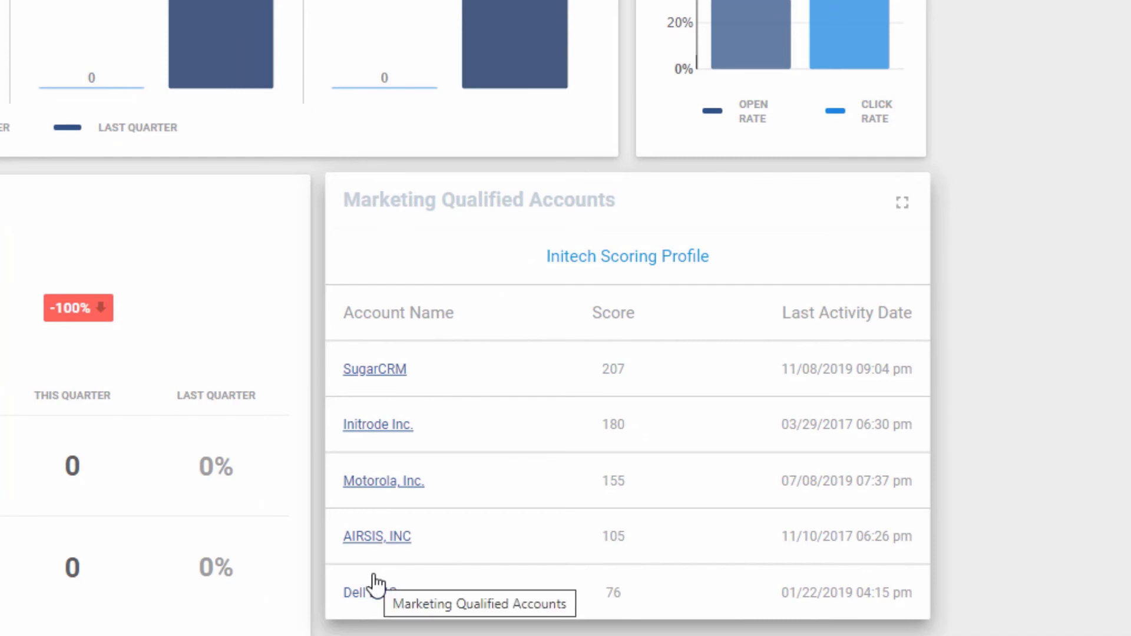
{"action": "mouse_move", "coordinate": [471, 536]}
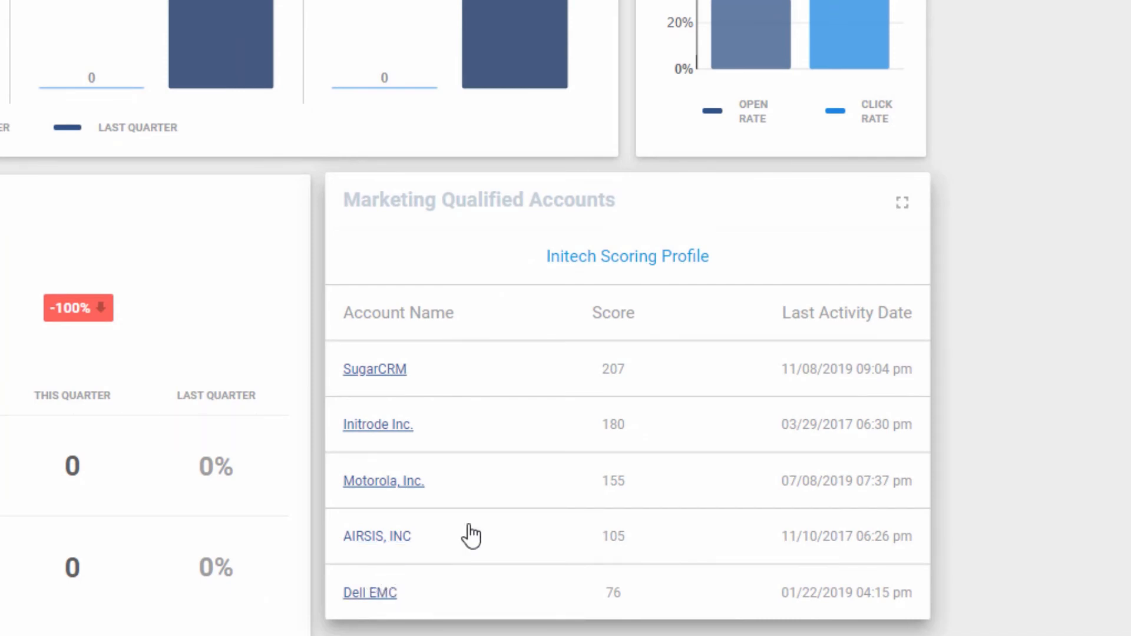
Open Motorola, Inc., view its Web Activity and Anonymous Web Activity, then return to the dashboard
{"action": "left_click", "coordinate": [382, 480]}
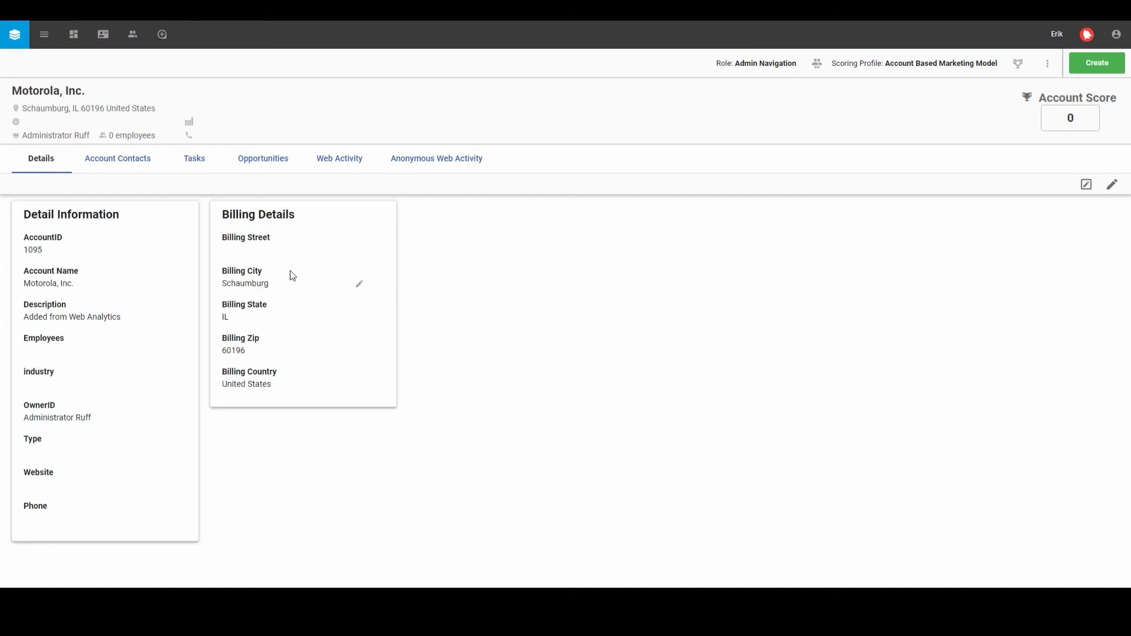
{"action": "left_click", "coordinate": [339, 158]}
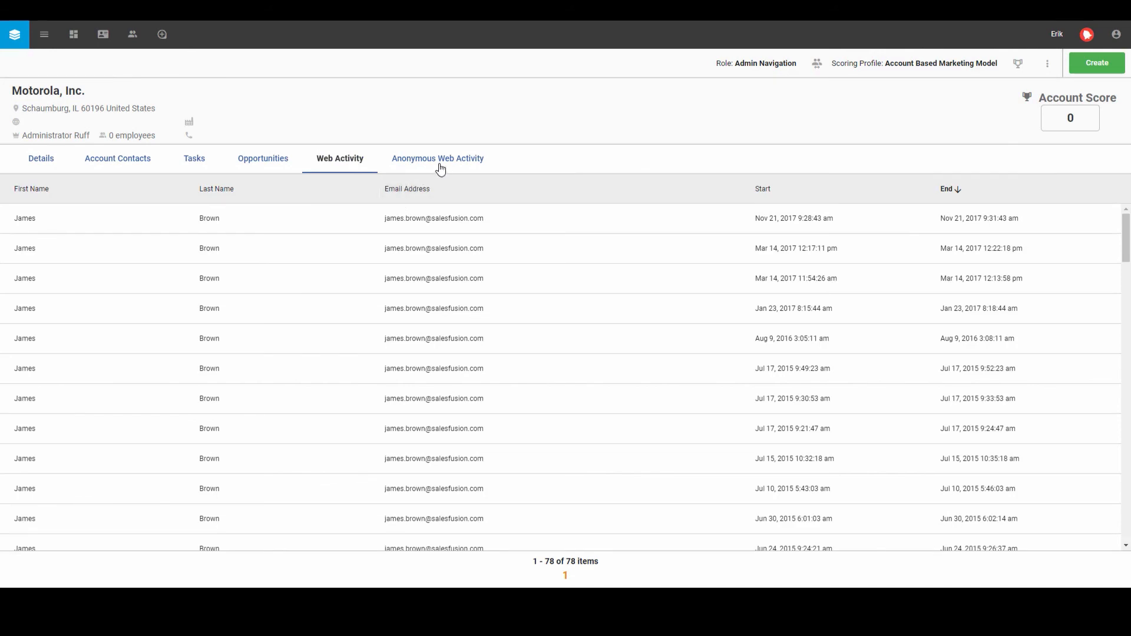
{"action": "left_click", "coordinate": [437, 158]}
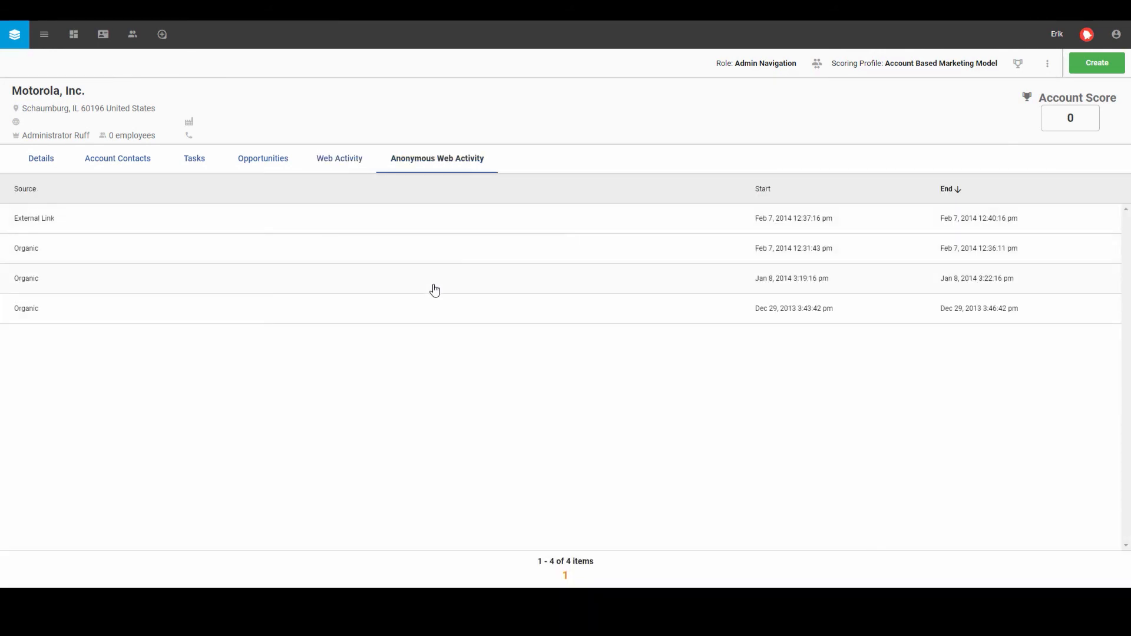
{"action": "mouse_move", "coordinate": [705, 245]}
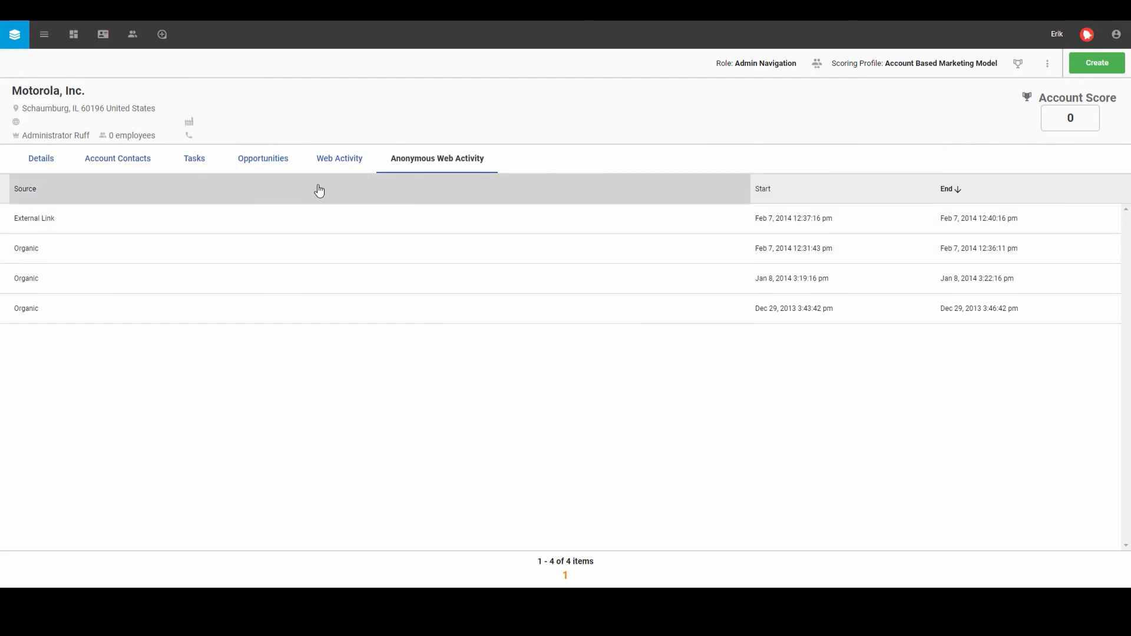
{"action": "left_click", "coordinate": [14, 34]}
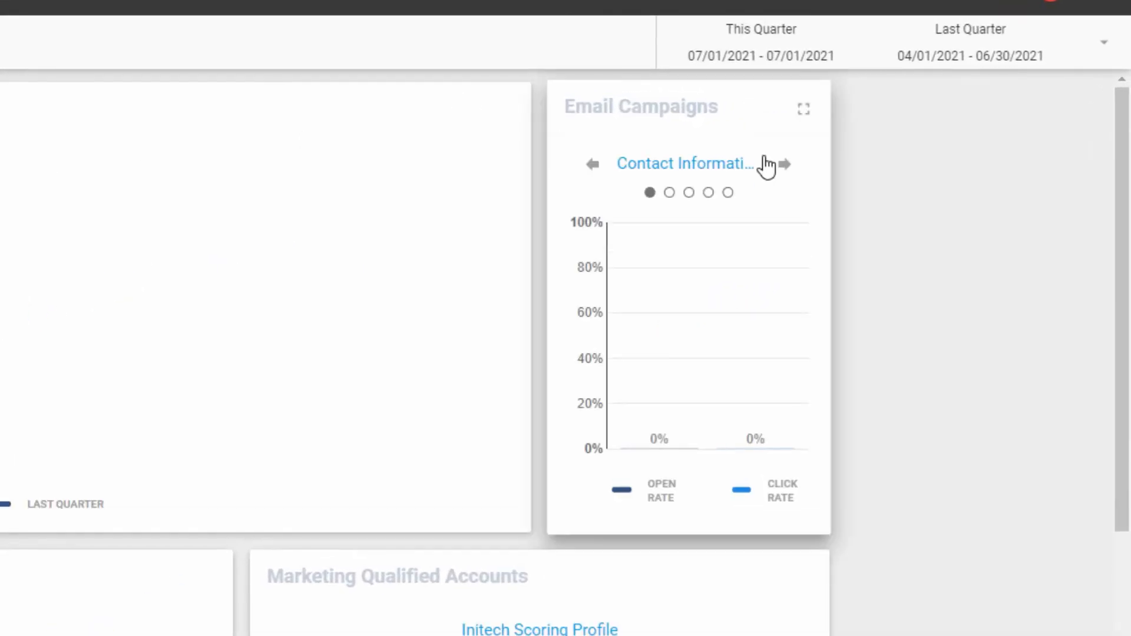
Step the Email Campaigns widget forward to the January 2021 Email campaign
{"action": "left_click", "coordinate": [786, 163]}
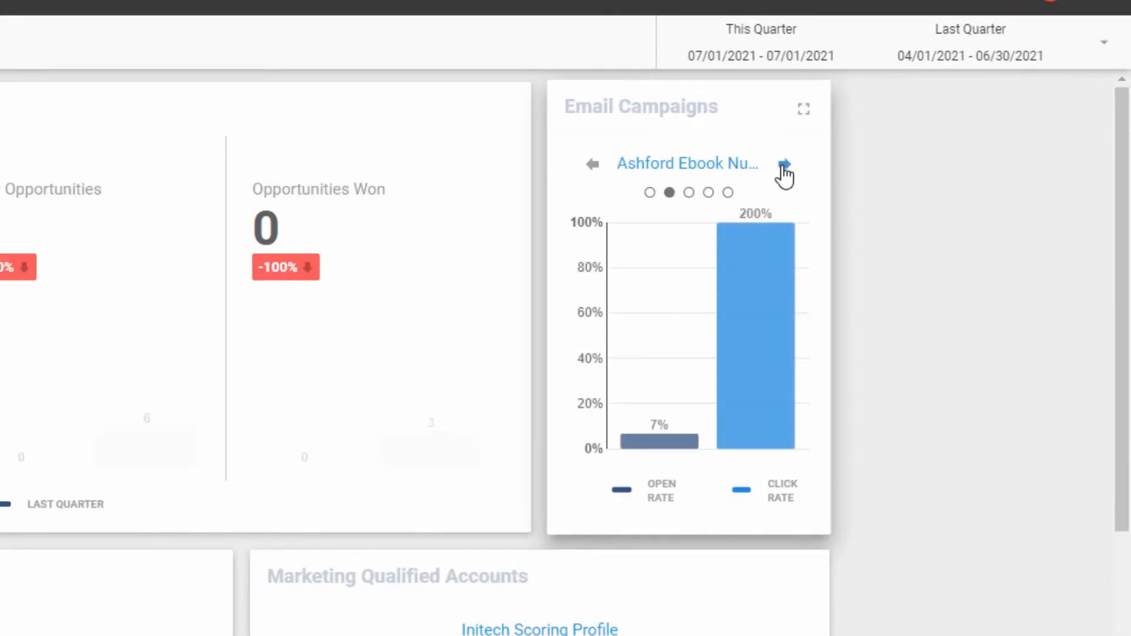
{"action": "left_click", "coordinate": [785, 164]}
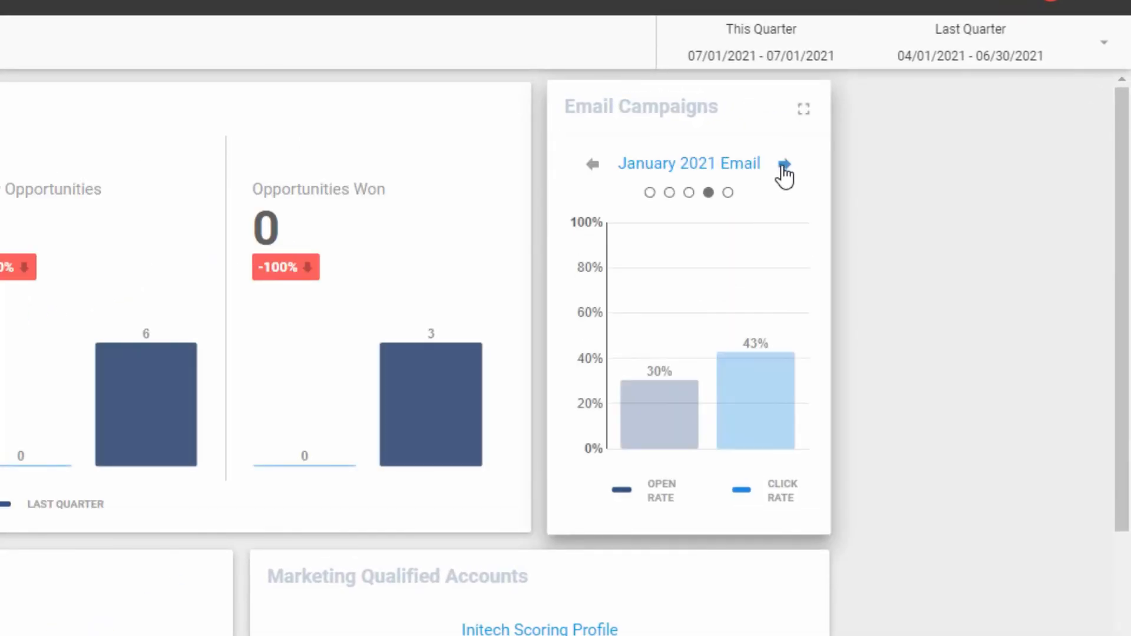
{"action": "mouse_move", "coordinate": [756, 409]}
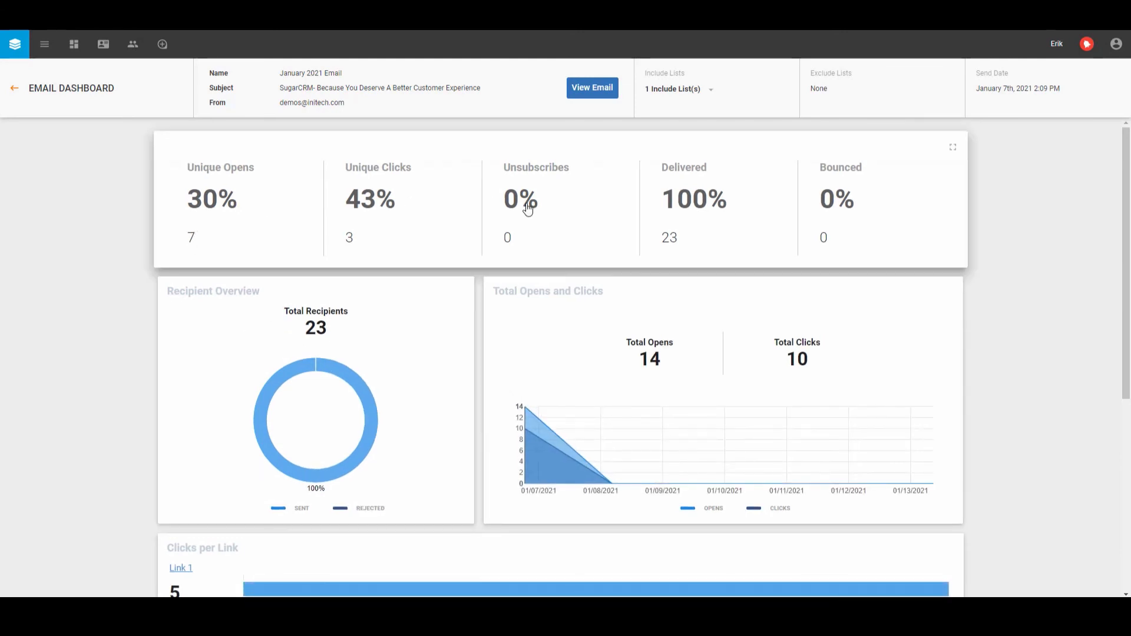
{"action": "scroll", "scroll_direction": "down", "scroll_amount": 3}
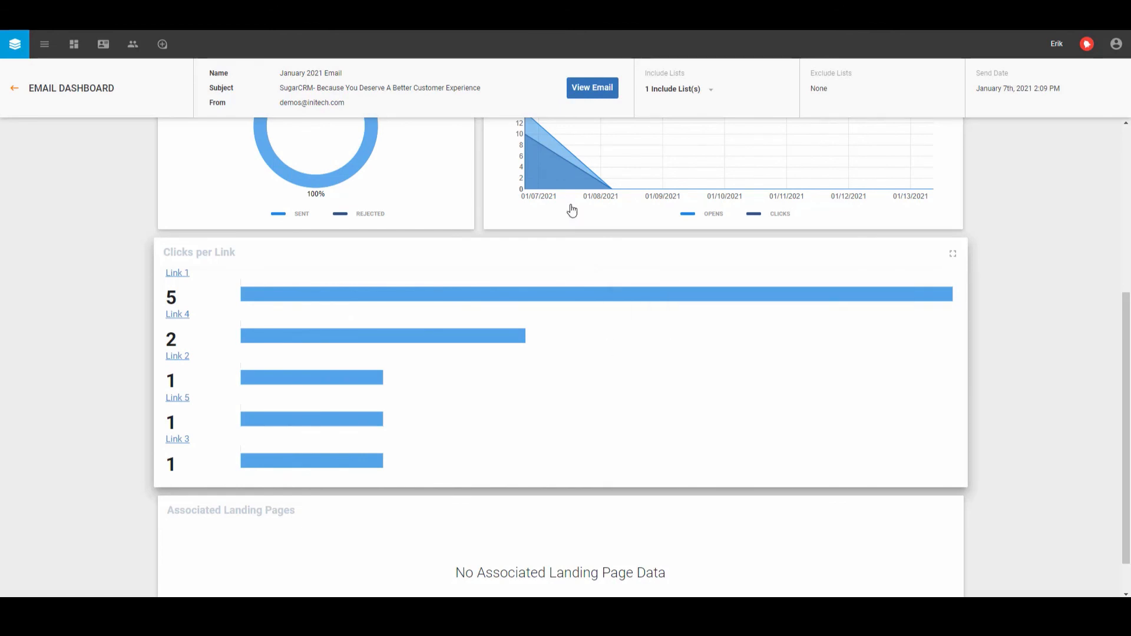
{"action": "mouse_move", "coordinate": [182, 278]}
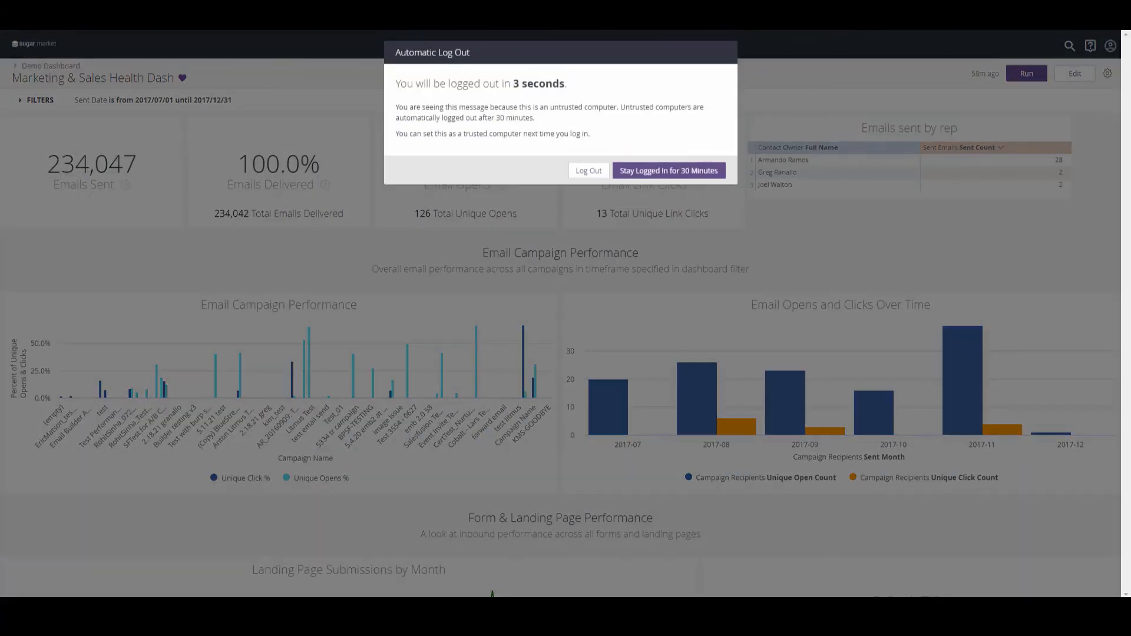
Stay logged in for 30 minutes, returning to the Marketing & Sales Health Dash
{"action": "left_click", "coordinate": [667, 171]}
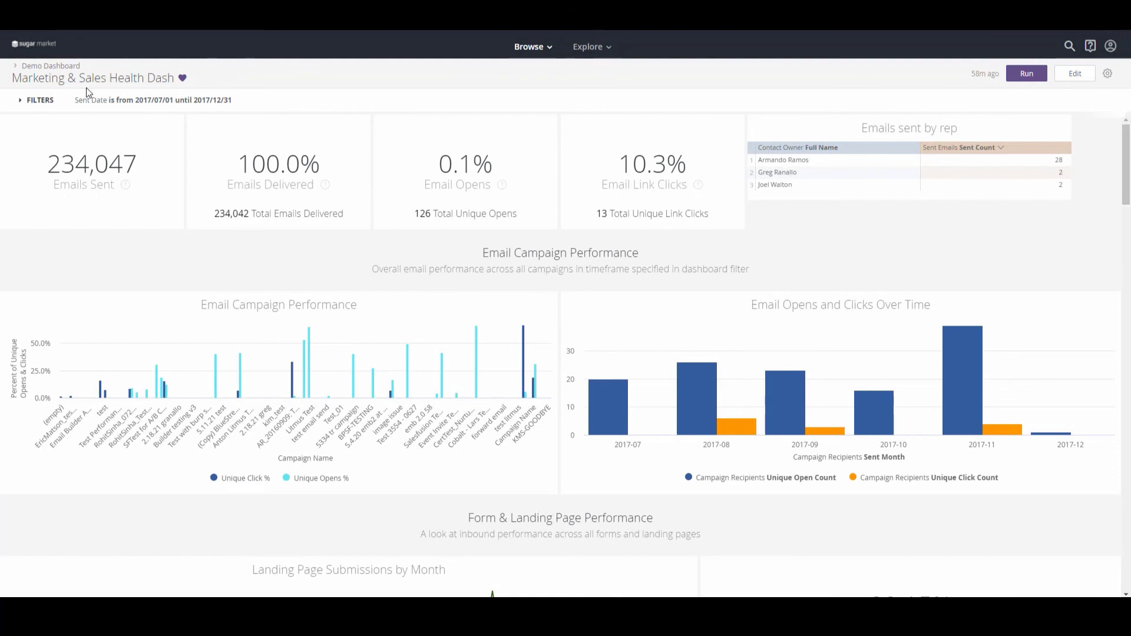